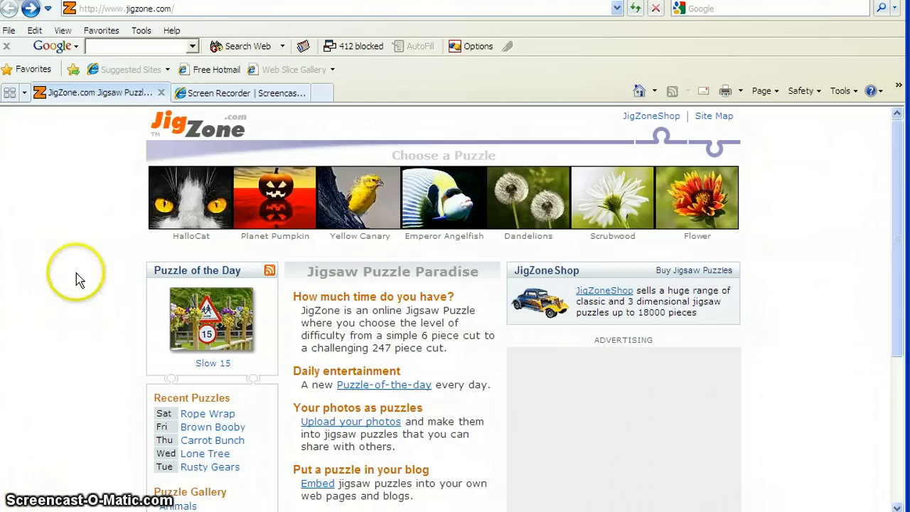
{"action": "mouse_move", "coordinate": [107, 17]}
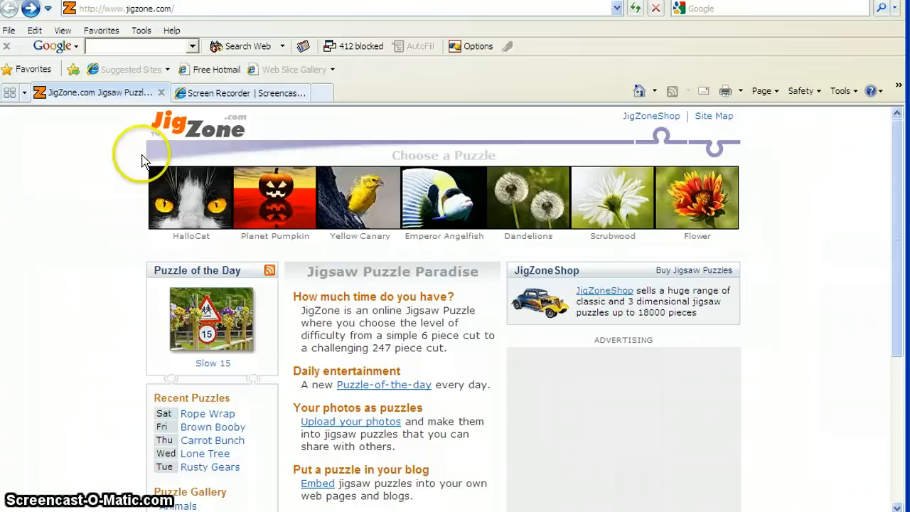
{"action": "mouse_move", "coordinate": [77, 222]}
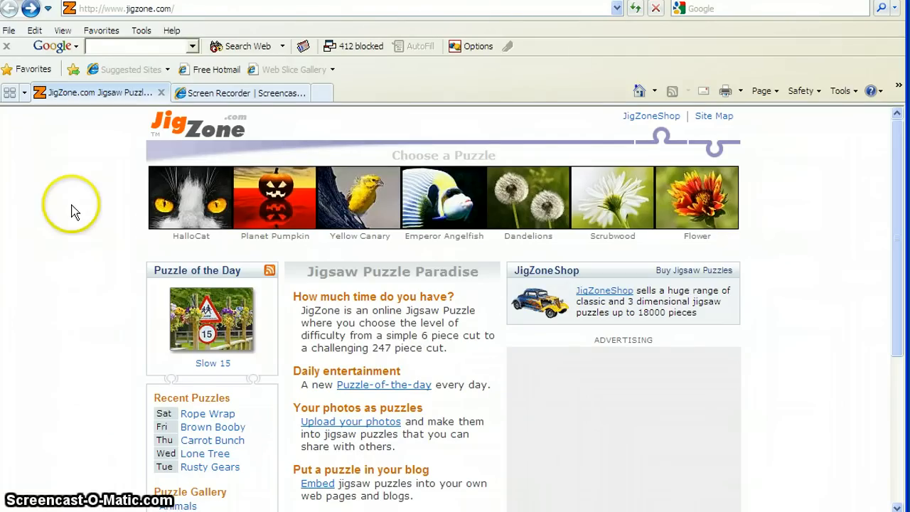
{"action": "mouse_move", "coordinate": [101, 173]}
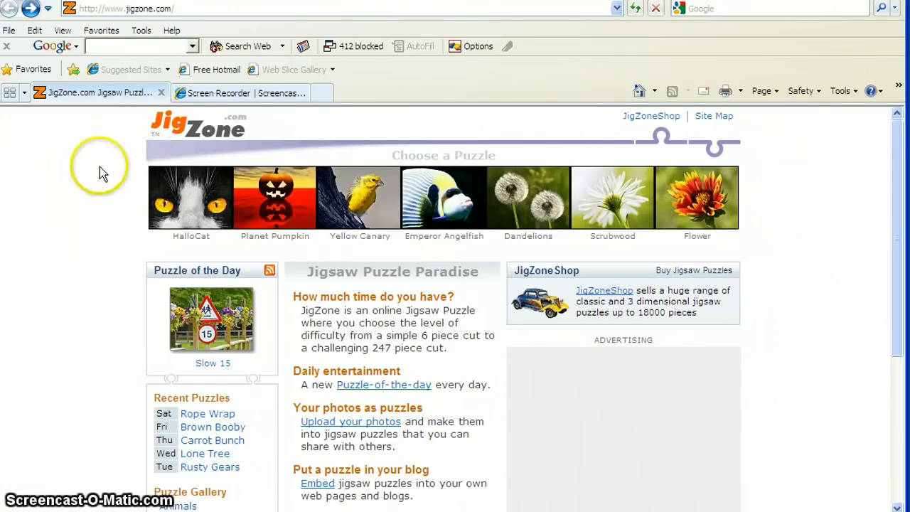
Show the Planet Pumpkin cut options, from 6-piece classic to 247-piece triangles
{"action": "left_click", "coordinate": [190, 197]}
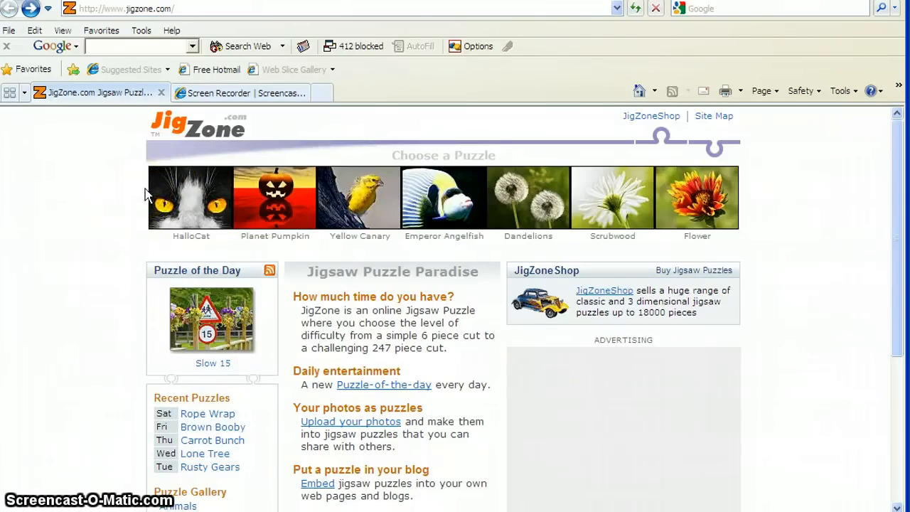
{"action": "left_click", "coordinate": [274, 197]}
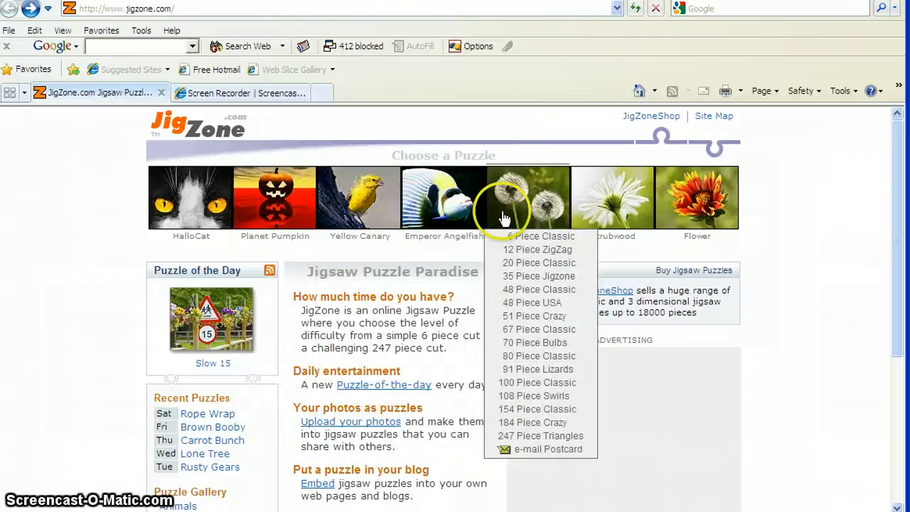
{"action": "mouse_move", "coordinate": [644, 214]}
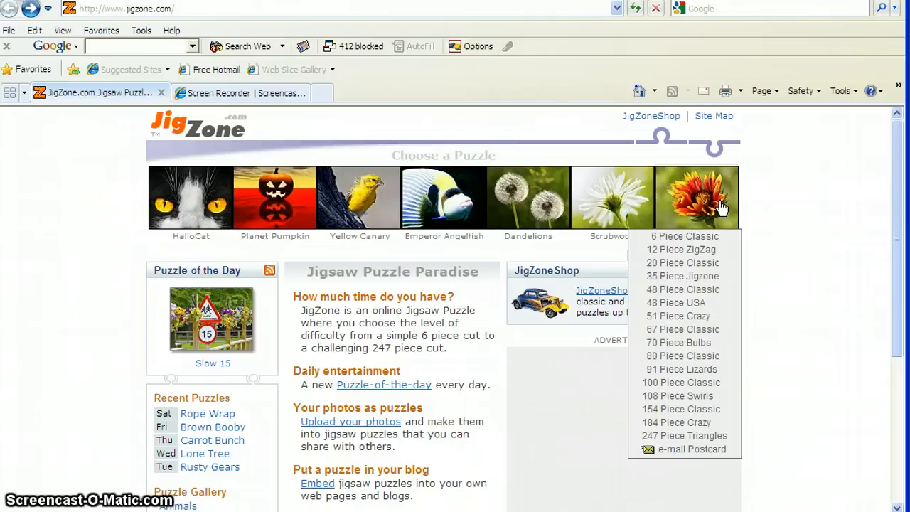
{"action": "mouse_move", "coordinate": [165, 120]}
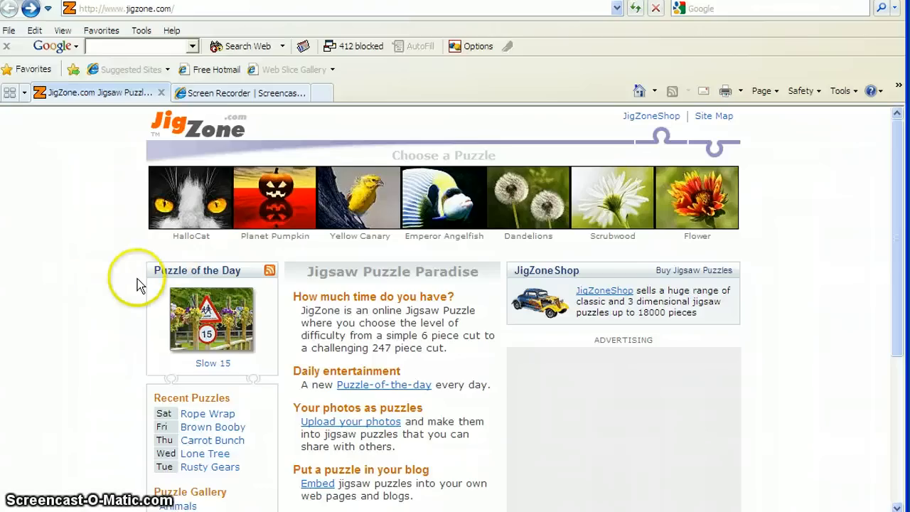
{"action": "mouse_move", "coordinate": [116, 279]}
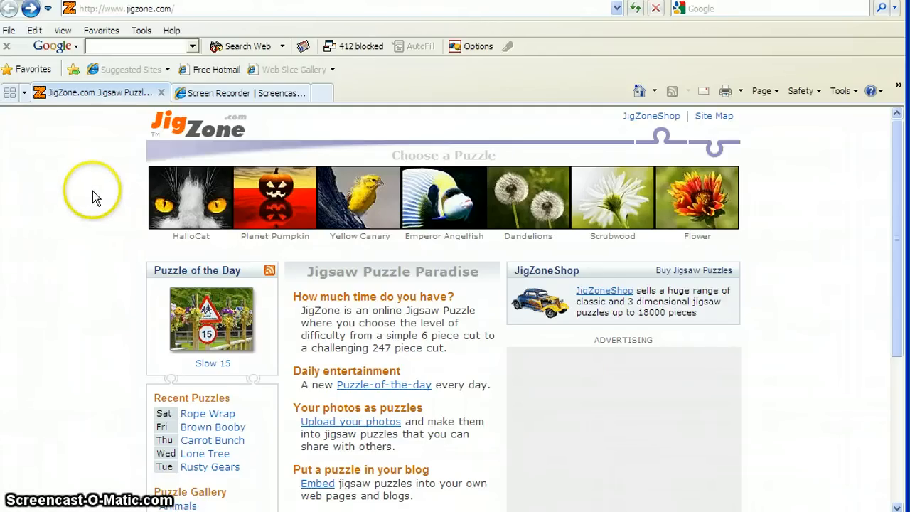
{"action": "mouse_move", "coordinate": [116, 192]}
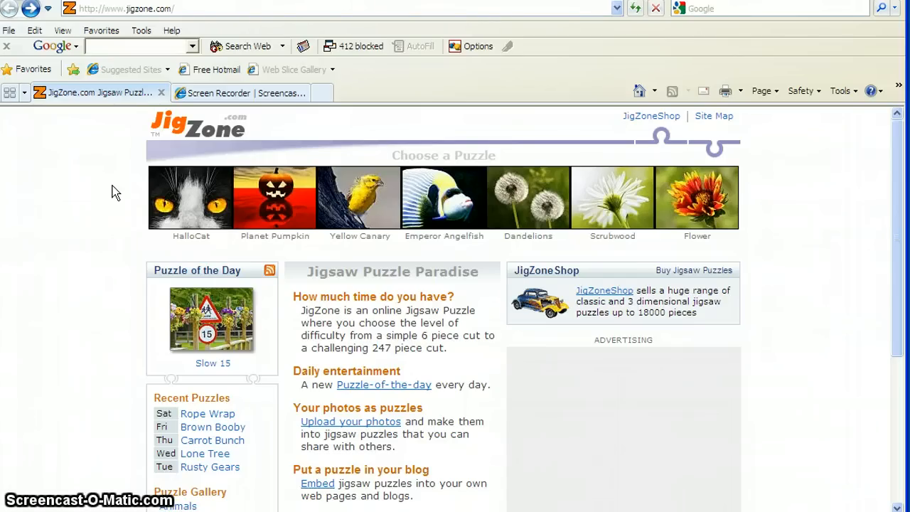
{"action": "left_click", "coordinate": [275, 198]}
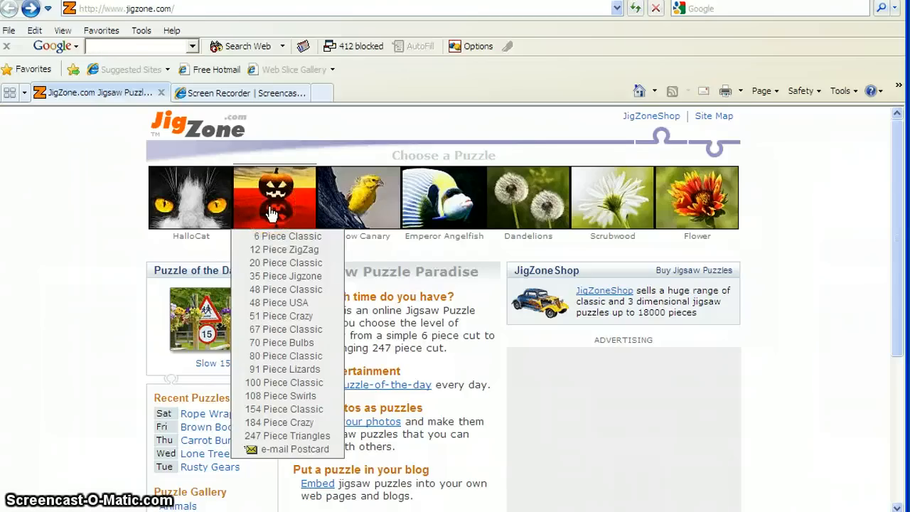
{"action": "mouse_move", "coordinate": [284, 250]}
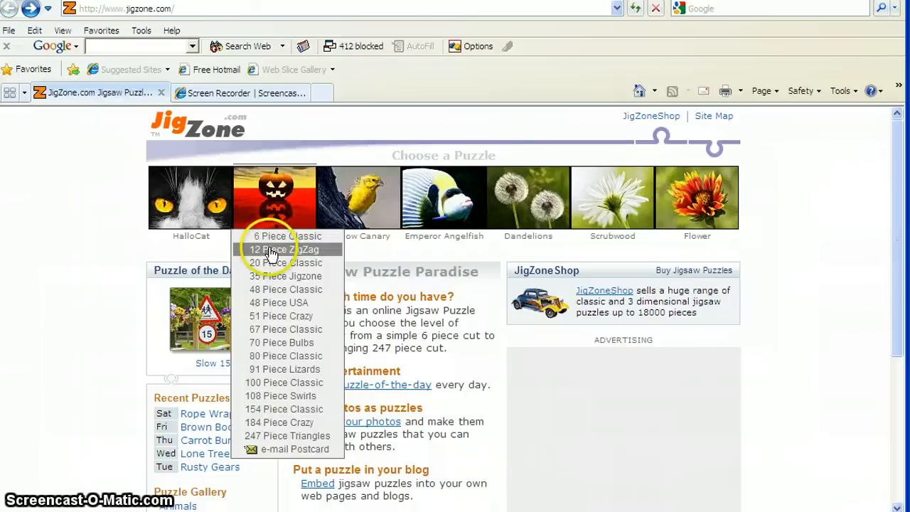
{"action": "mouse_move", "coordinate": [272, 263]}
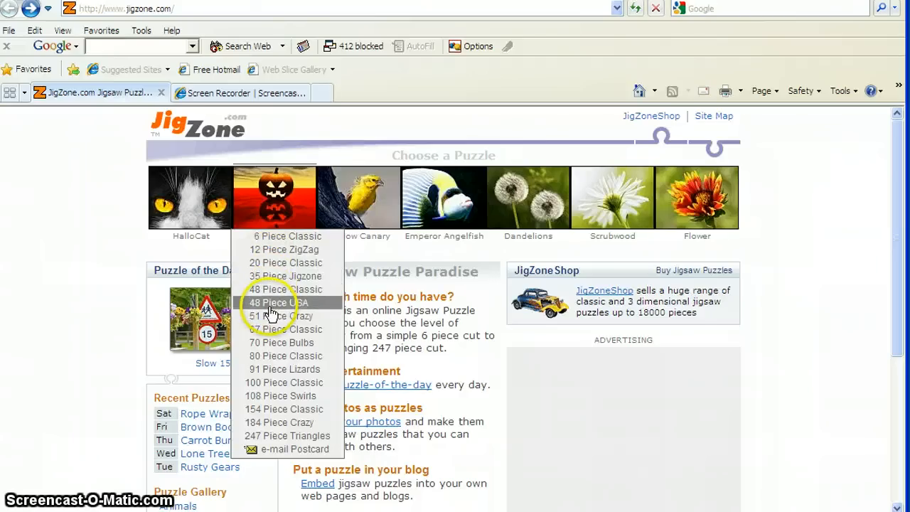
{"action": "mouse_move", "coordinate": [280, 249]}
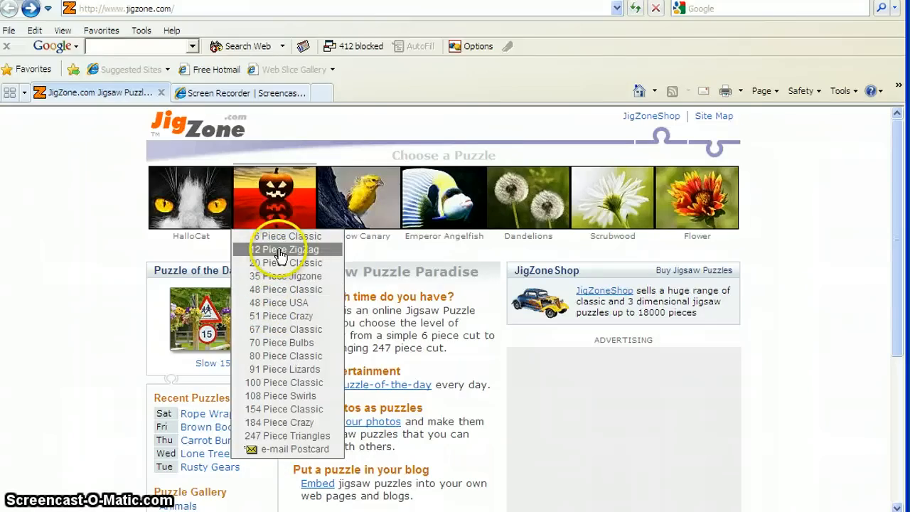
{"action": "mouse_move", "coordinate": [281, 316]}
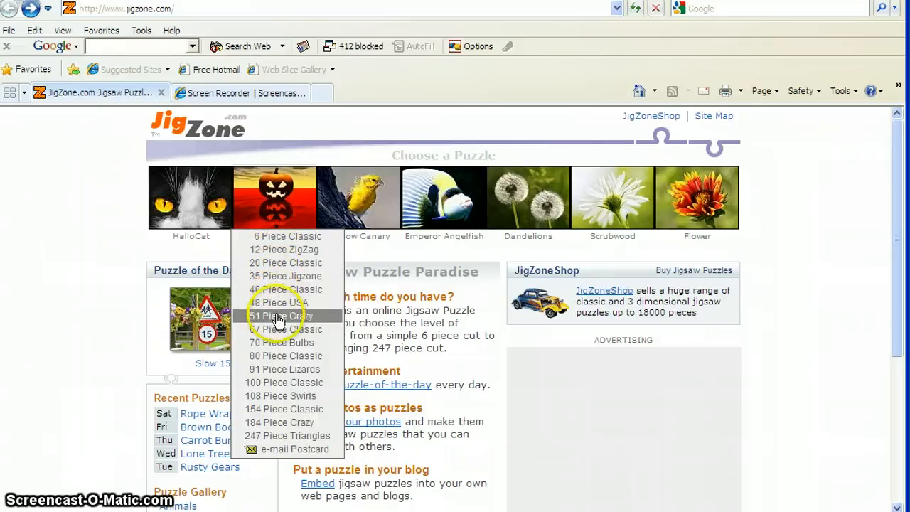
{"action": "mouse_move", "coordinate": [279, 289]}
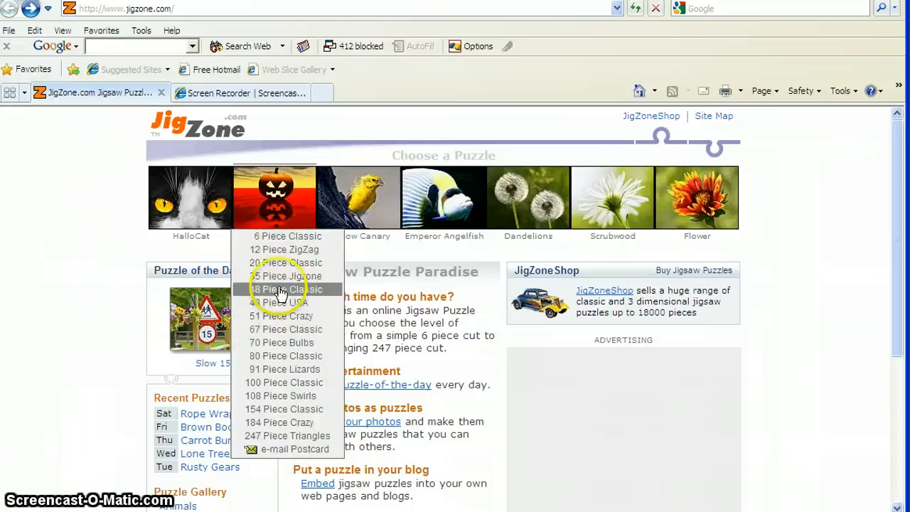
{"action": "mouse_move", "coordinate": [291, 355]}
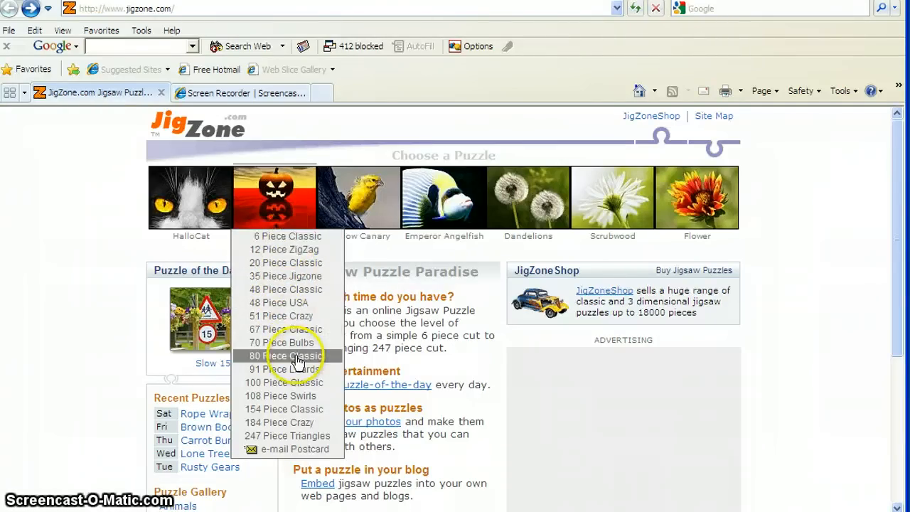
{"action": "mouse_move", "coordinate": [296, 409]}
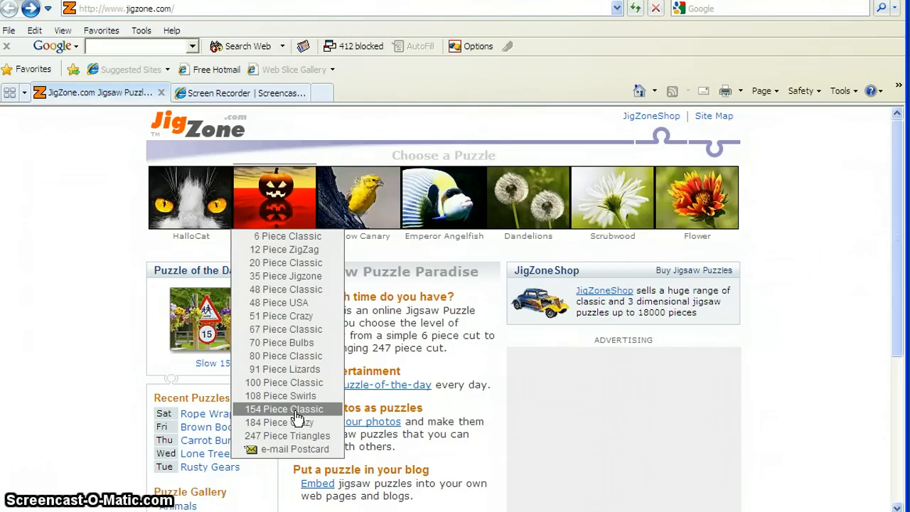
{"action": "mouse_move", "coordinate": [298, 276]}
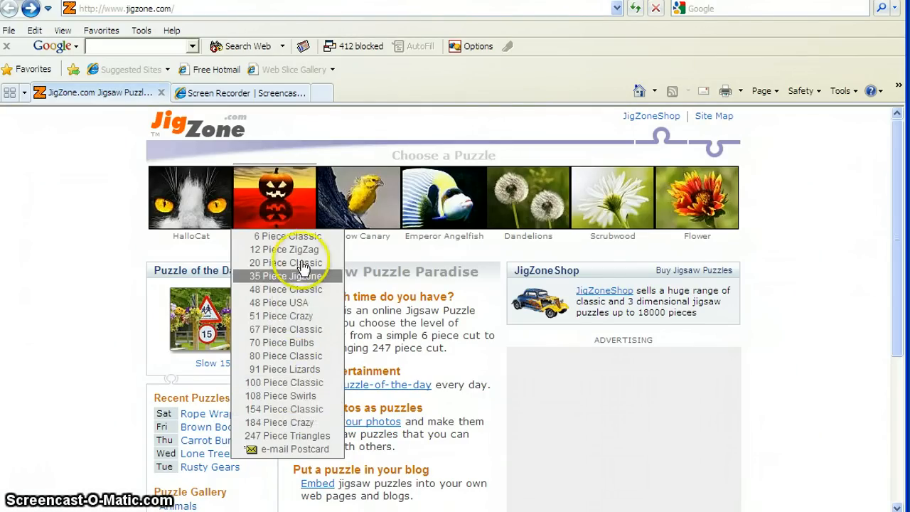
{"action": "mouse_move", "coordinate": [298, 236]}
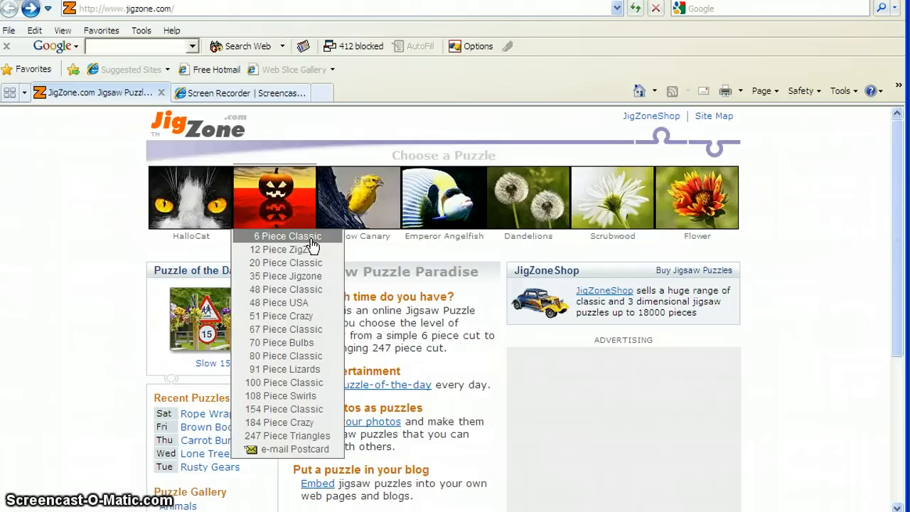
{"action": "mouse_move", "coordinate": [288, 205]}
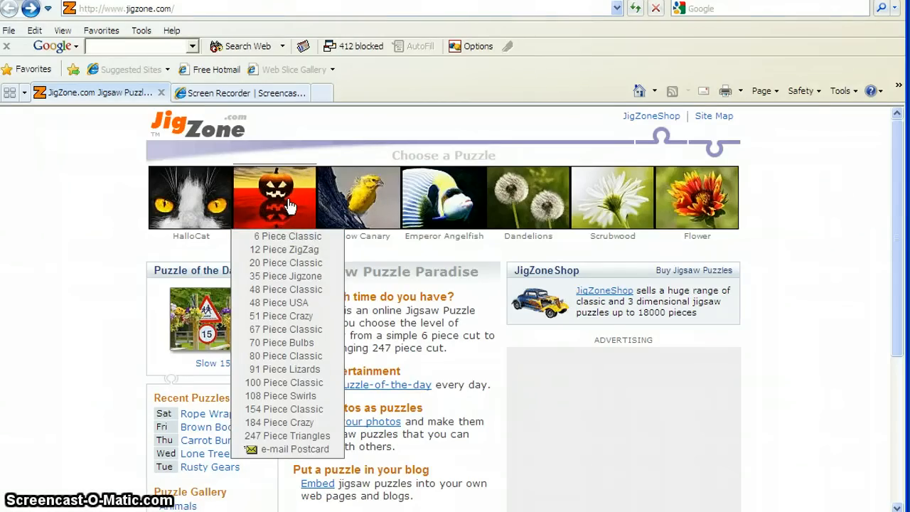
Start Planet Pumpkin as a 48 Piece Classic puzzle
{"action": "left_click", "coordinate": [285, 289]}
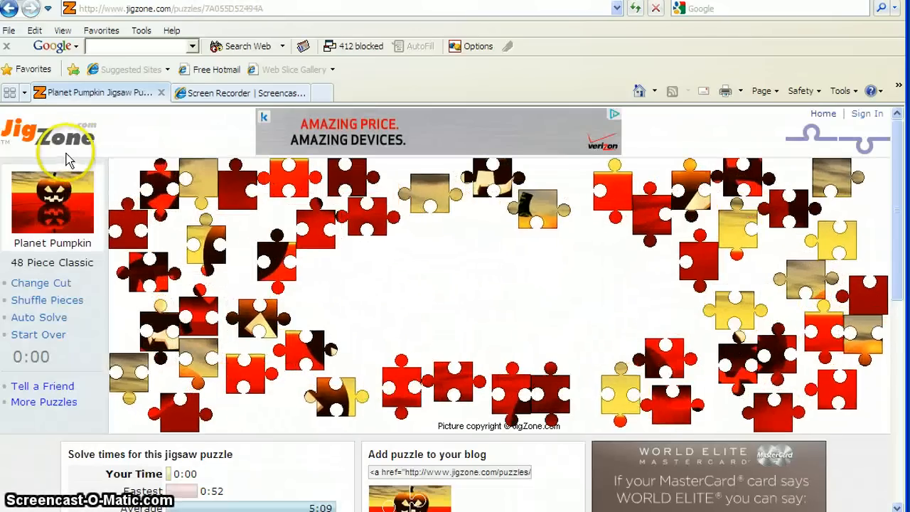
{"action": "mouse_move", "coordinate": [116, 164]}
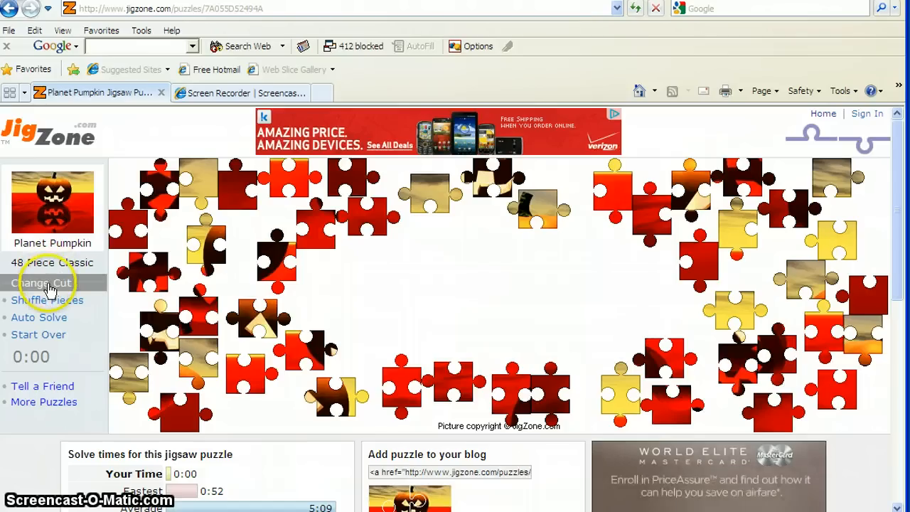
{"action": "left_click", "coordinate": [41, 282]}
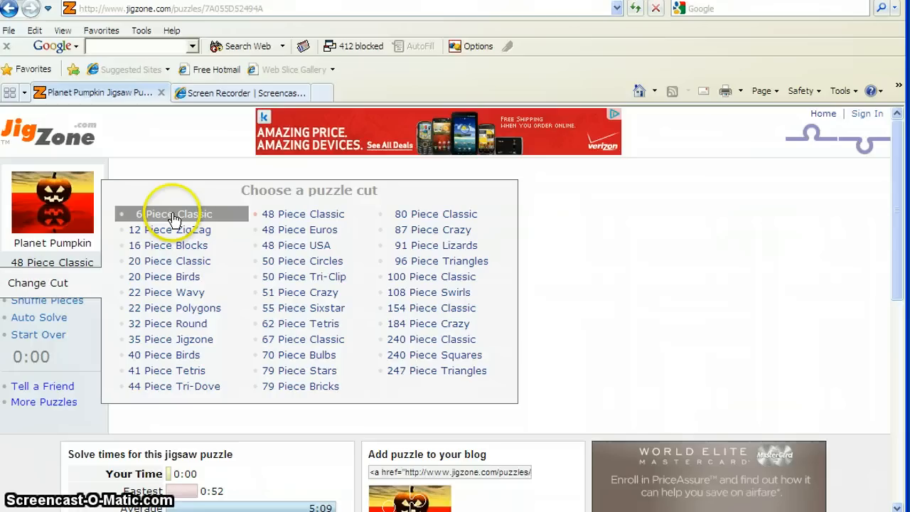
{"action": "left_click", "coordinate": [175, 214]}
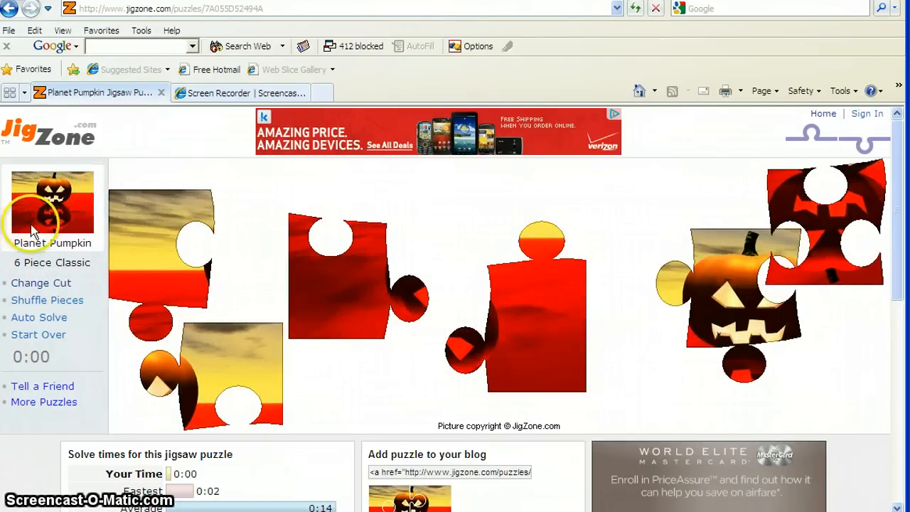
{"action": "mouse_move", "coordinate": [43, 174]}
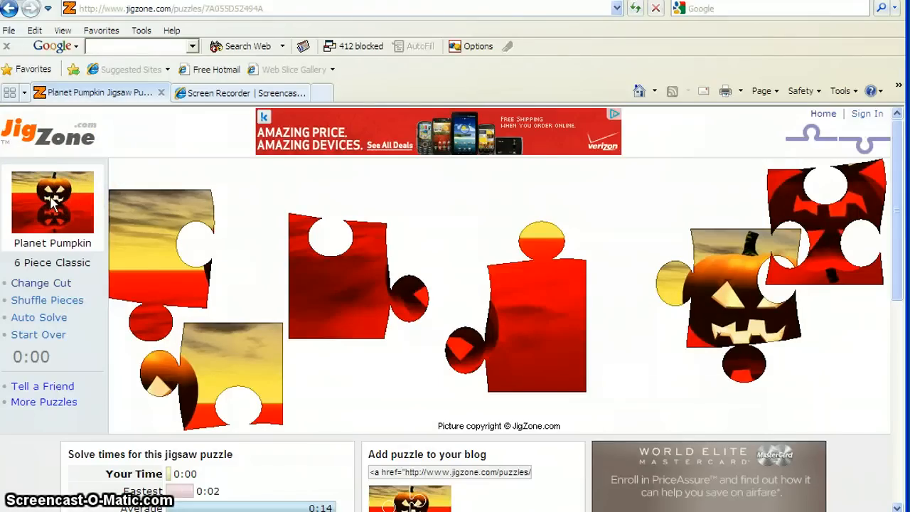
{"action": "mouse_move", "coordinate": [146, 245]}
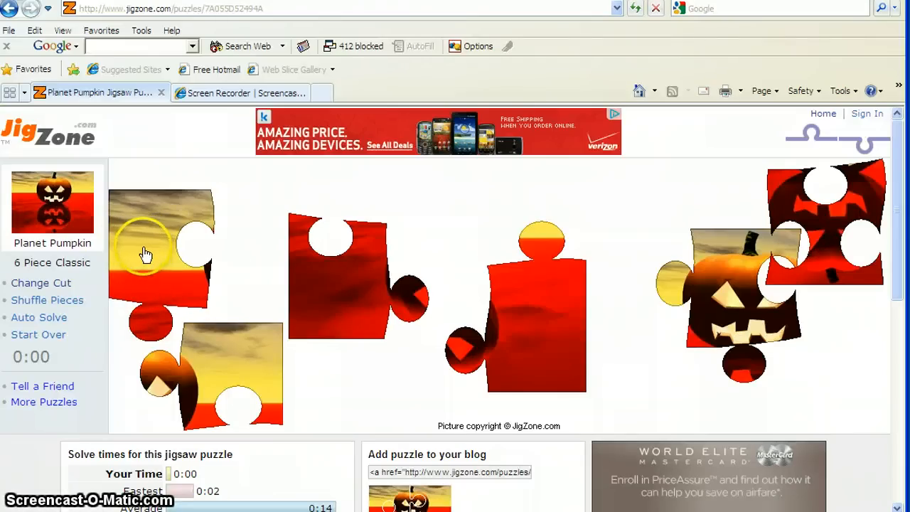
{"action": "mouse_move", "coordinate": [150, 254]}
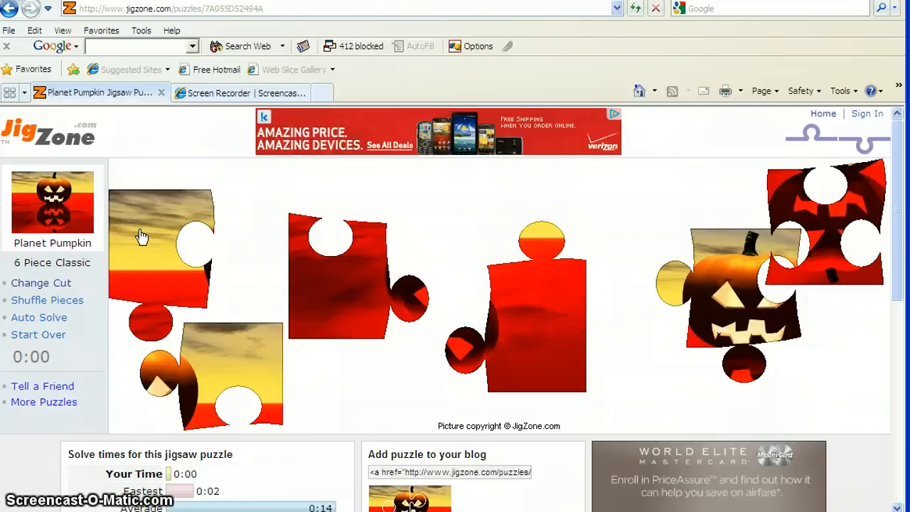
{"action": "mouse_move", "coordinate": [171, 196]}
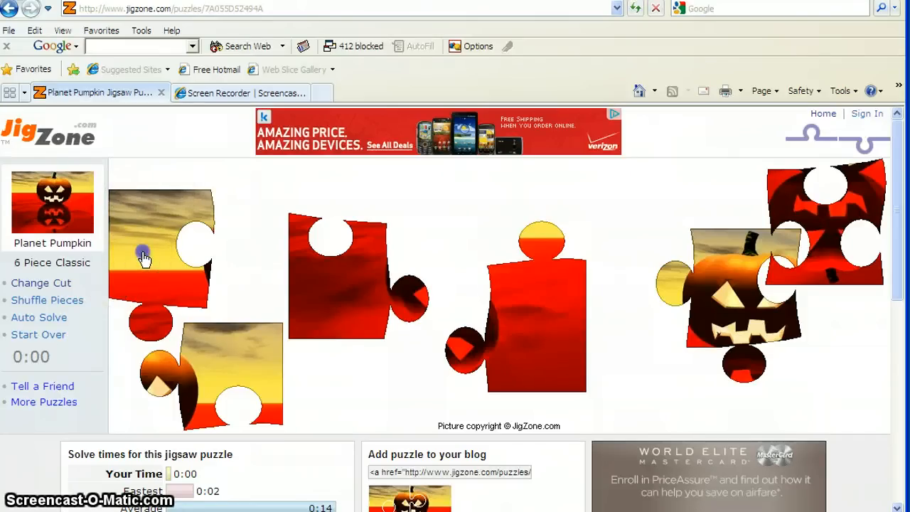
Place the sky, reflection and last red pieces to complete the six-piece pumpkin
{"action": "left_click_drag", "start_coordinate": [145, 256], "coordinate": [143, 213]}
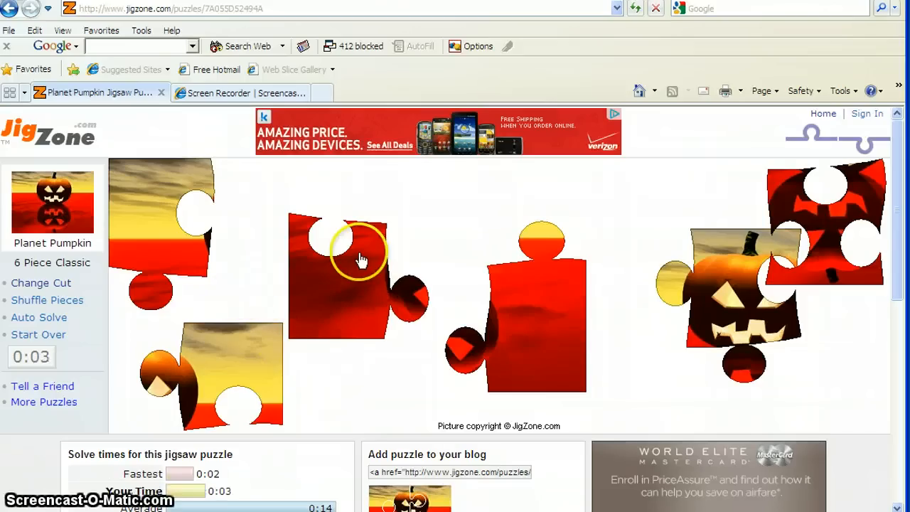
{"action": "left_click_drag", "start_coordinate": [359, 256], "coordinate": [288, 342]}
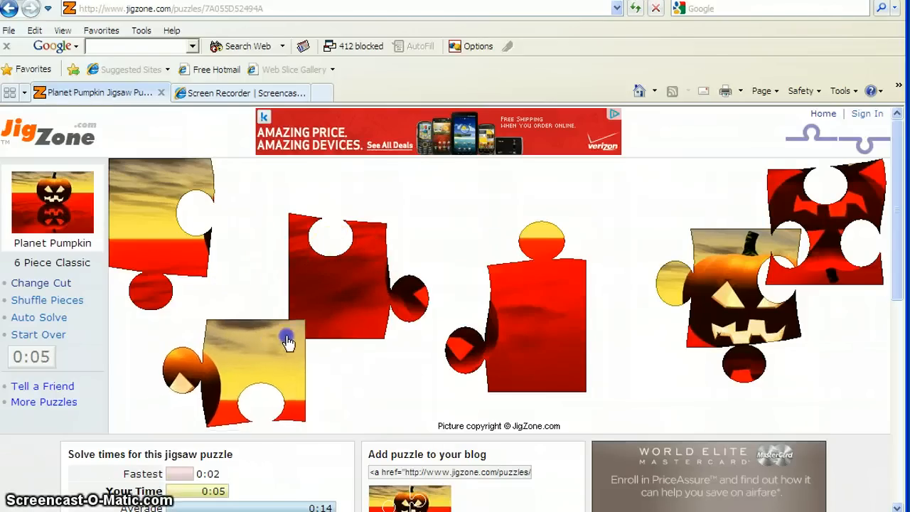
{"action": "left_click_drag", "start_coordinate": [288, 341], "coordinate": [402, 364]}
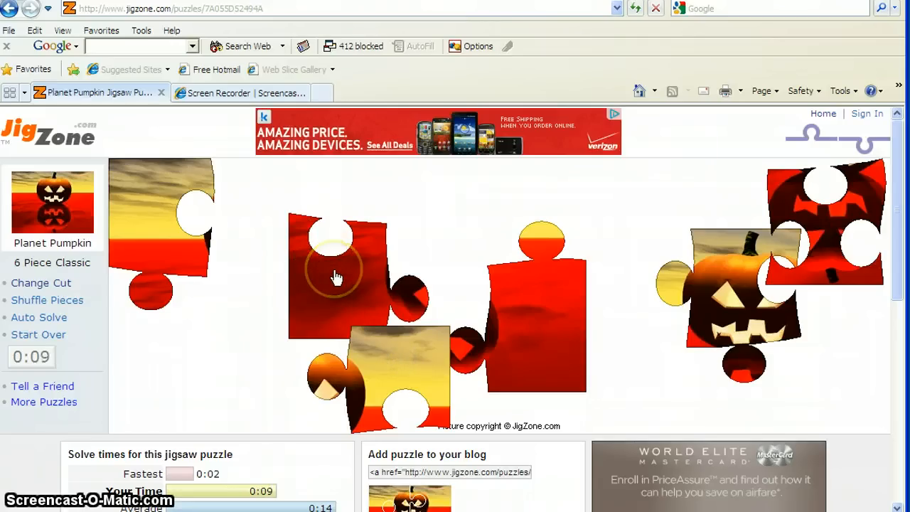
{"action": "mouse_move", "coordinate": [312, 304]}
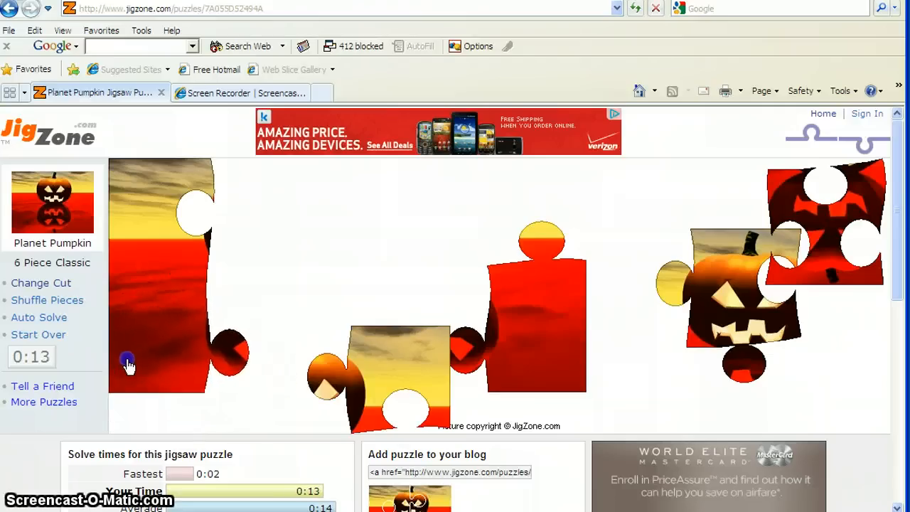
{"action": "mouse_move", "coordinate": [260, 338]}
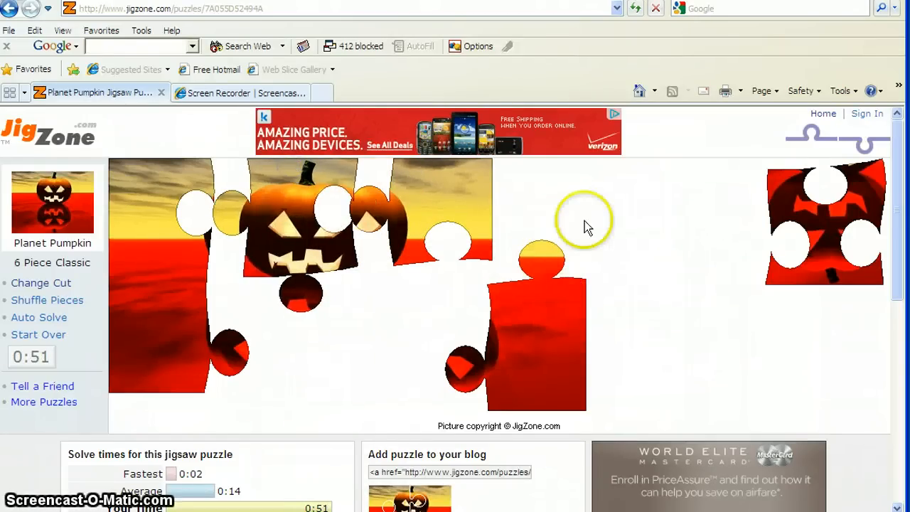
{"action": "mouse_move", "coordinate": [767, 308]}
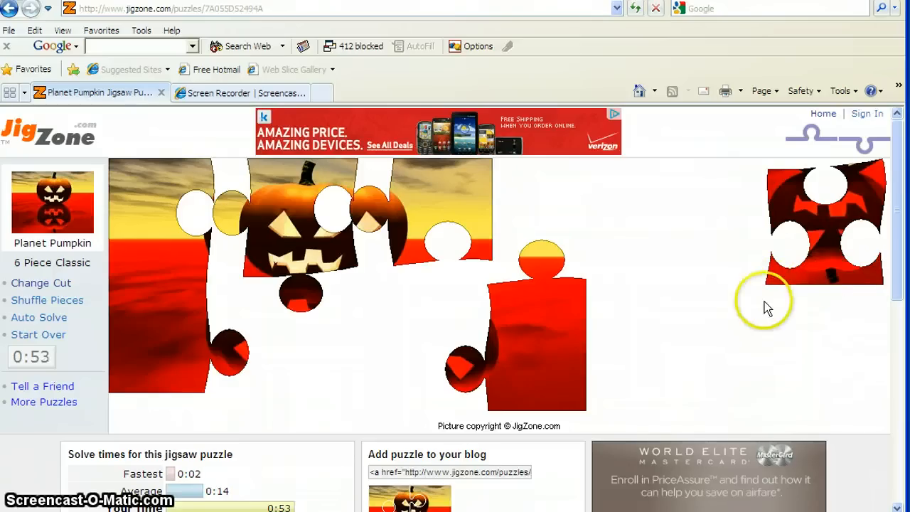
{"action": "mouse_move", "coordinate": [825, 264]}
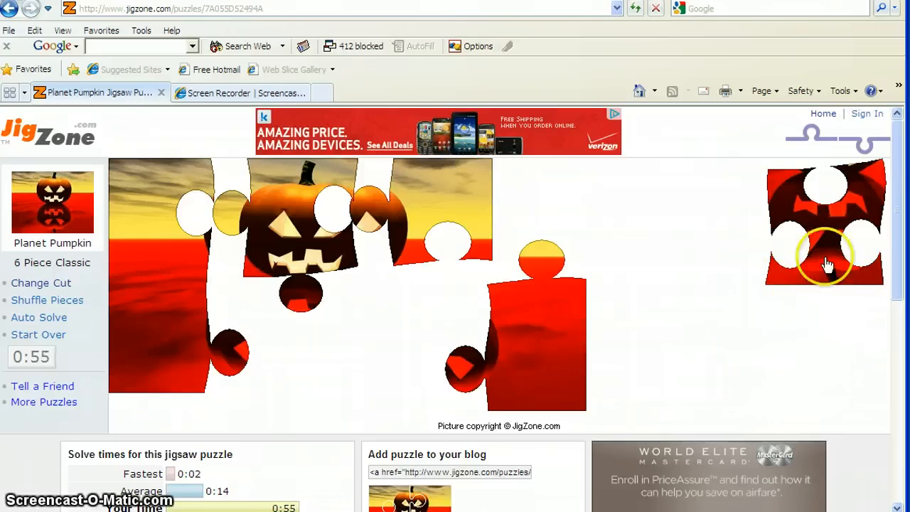
{"action": "left_click_drag", "start_coordinate": [825, 256], "coordinate": [398, 349]}
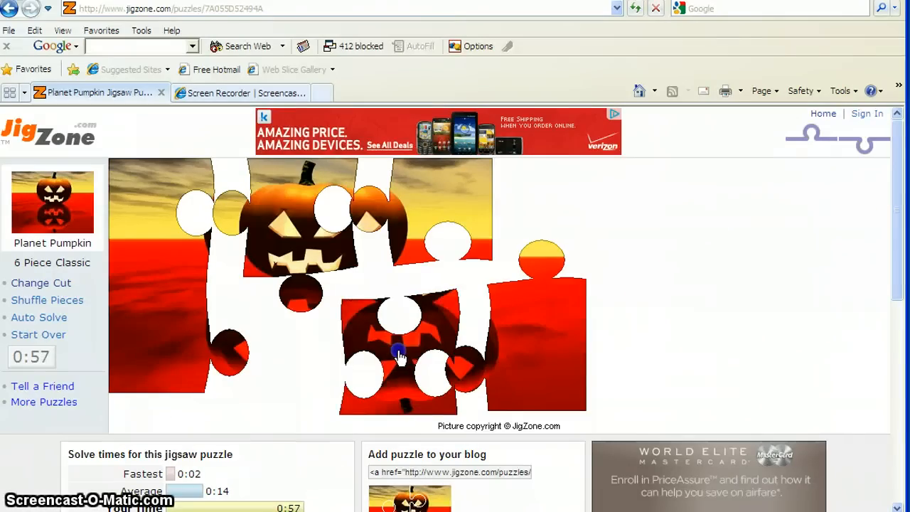
{"action": "left_click_drag", "start_coordinate": [398, 355], "coordinate": [349, 369]}
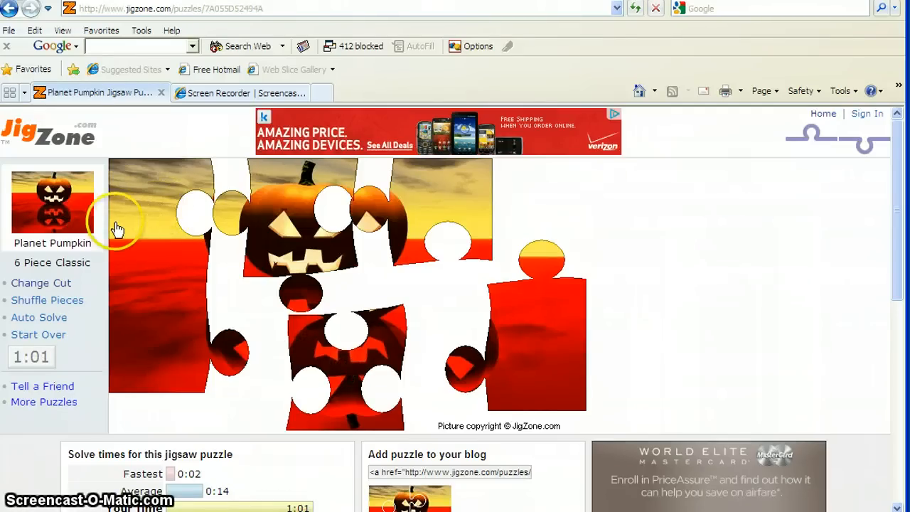
{"action": "mouse_move", "coordinate": [93, 224]}
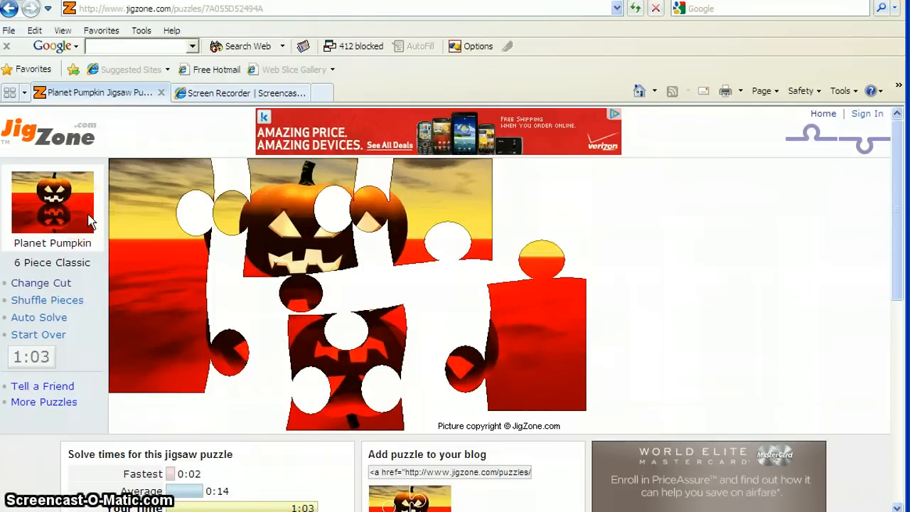
{"action": "mouse_move", "coordinate": [191, 217]}
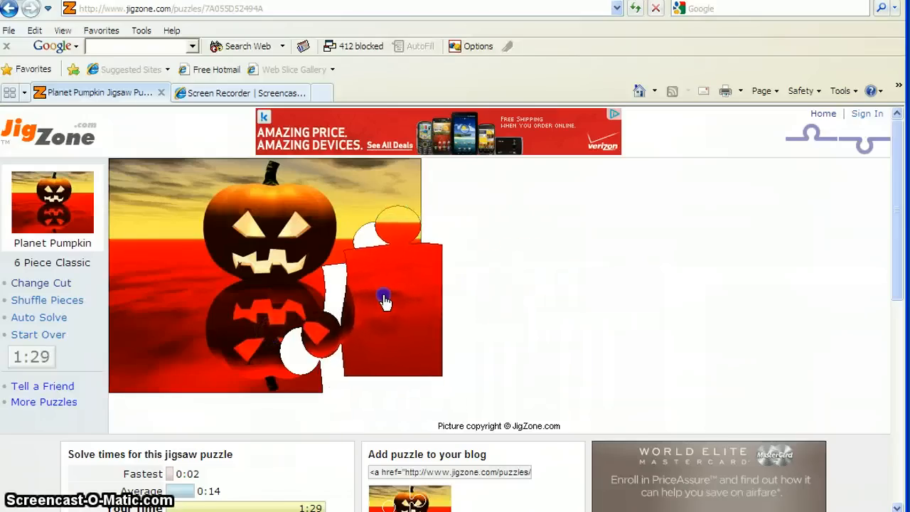
{"action": "left_click_drag", "start_coordinate": [384, 295], "coordinate": [285, 277]}
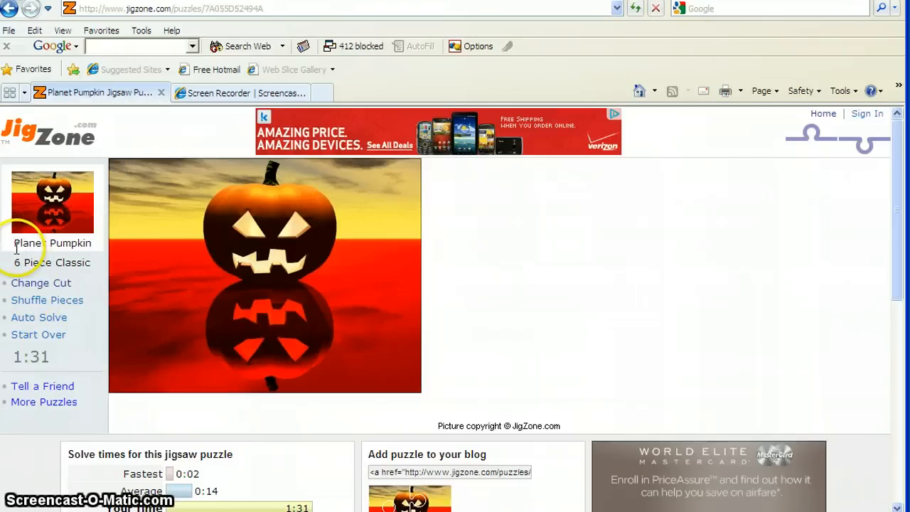
{"action": "mouse_move", "coordinate": [80, 238]}
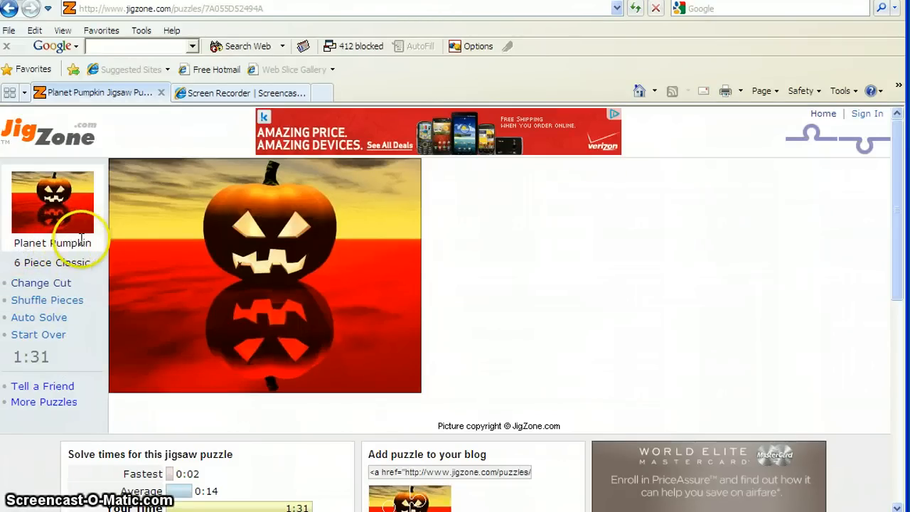
{"action": "mouse_move", "coordinate": [18, 245]}
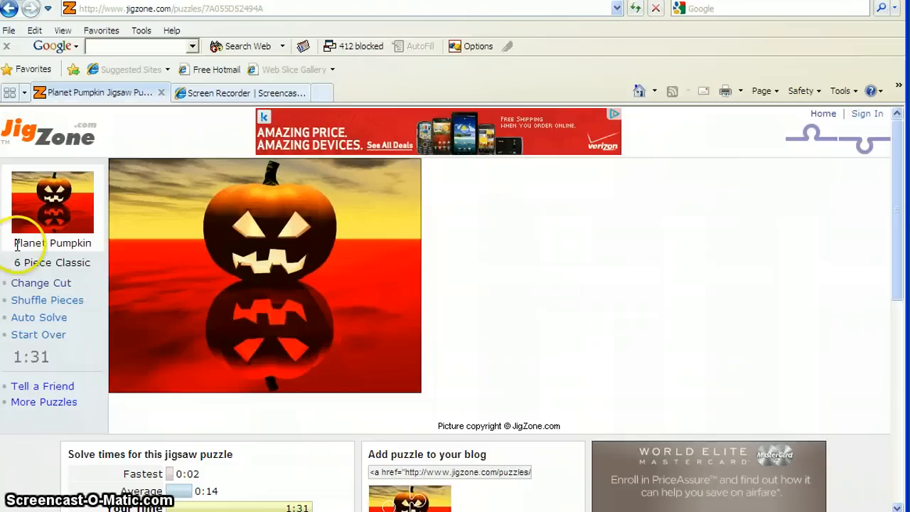
{"action": "mouse_move", "coordinate": [62, 256]}
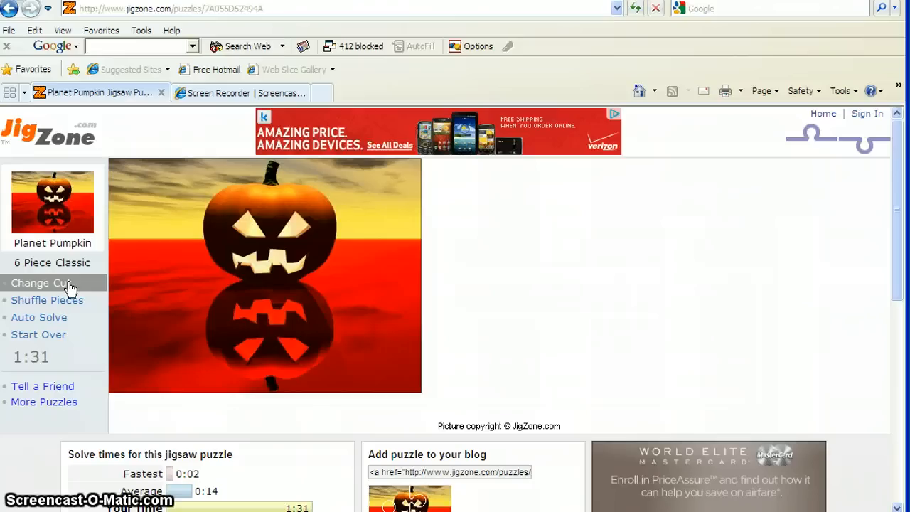
Re-cut Planet Pumpkin to 20 bird pieces, then 16 blocks, and scroll it into view
{"action": "left_click", "coordinate": [39, 282]}
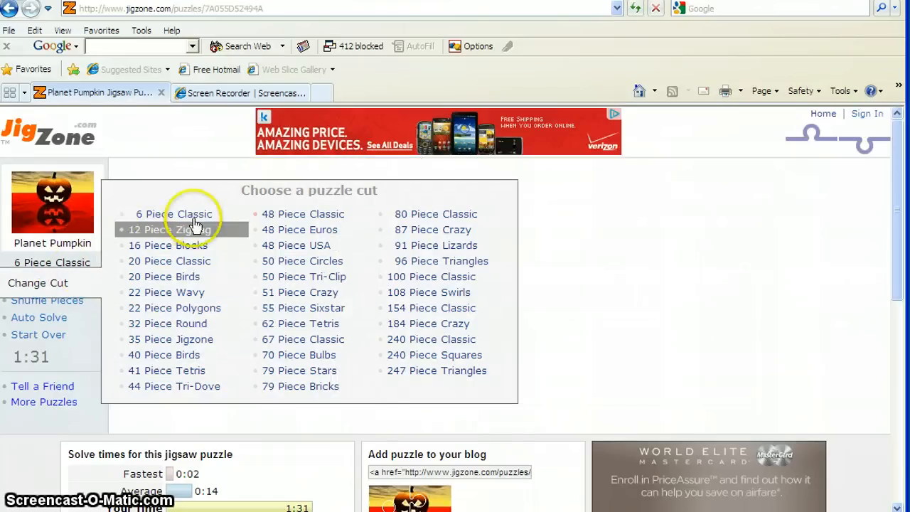
{"action": "mouse_move", "coordinate": [223, 283]}
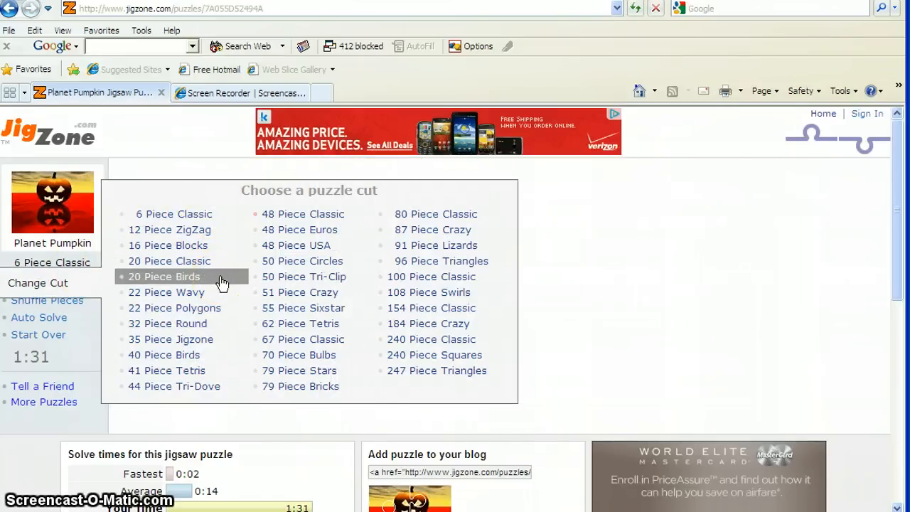
{"action": "left_click", "coordinate": [164, 276]}
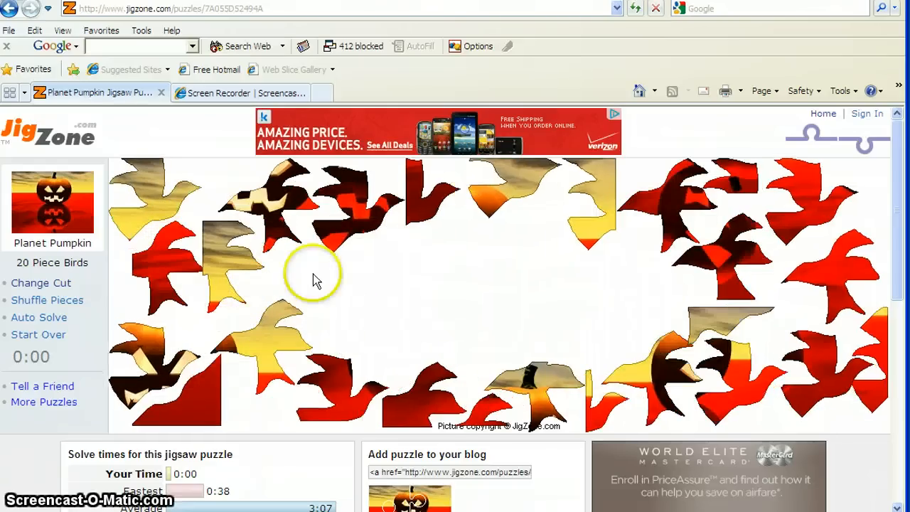
{"action": "mouse_move", "coordinate": [373, 260]}
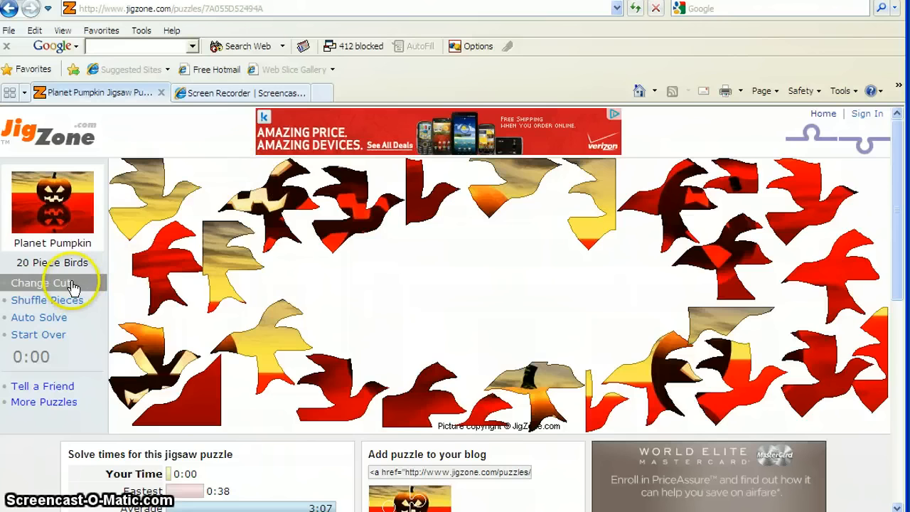
{"action": "left_click", "coordinate": [38, 282]}
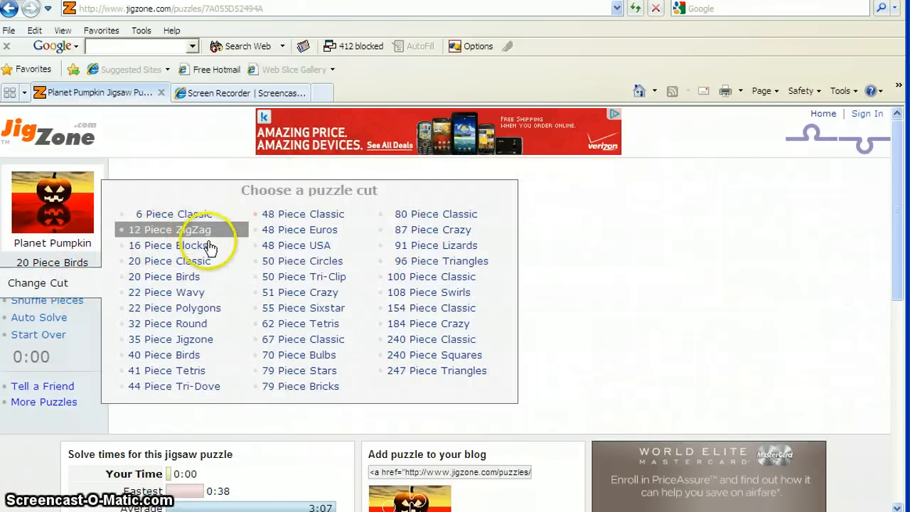
{"action": "left_click", "coordinate": [170, 245]}
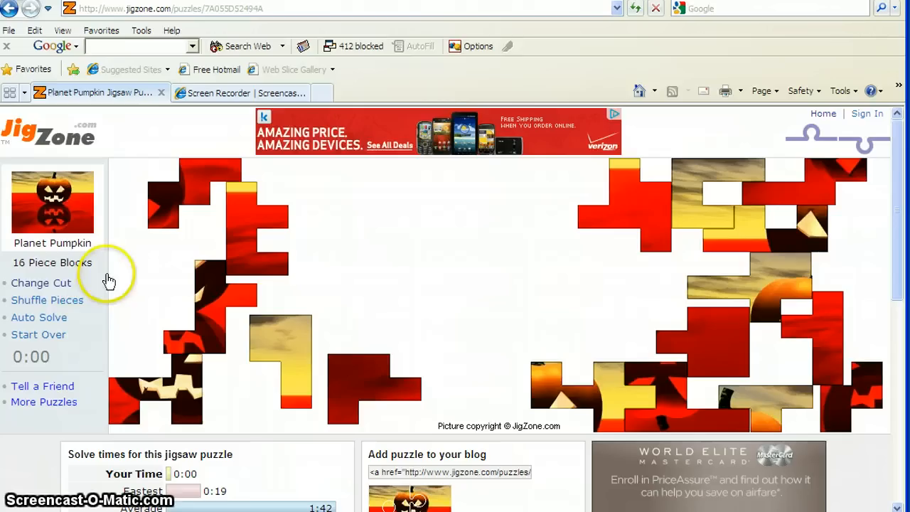
{"action": "left_click", "coordinate": [40, 283]}
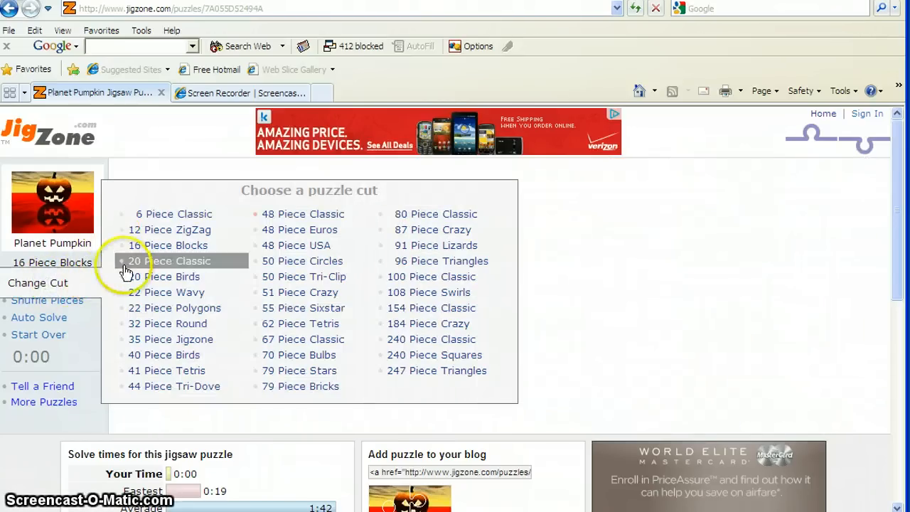
{"action": "mouse_move", "coordinate": [250, 224]}
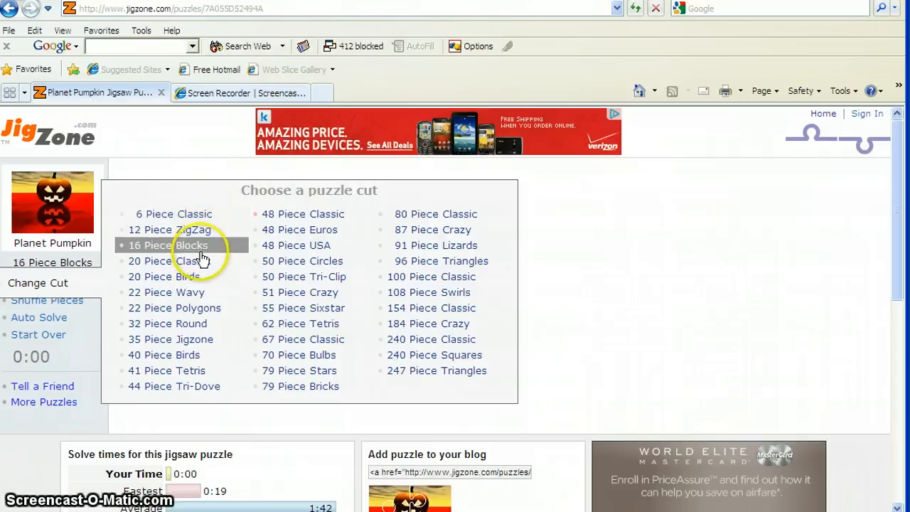
{"action": "mouse_move", "coordinate": [203, 206]}
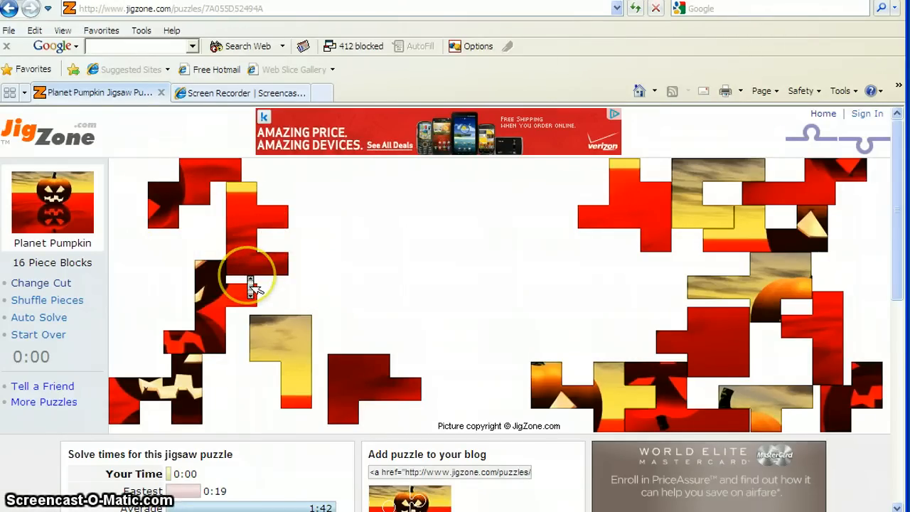
{"action": "scroll", "scroll_direction": "down", "scroll_amount": 3}
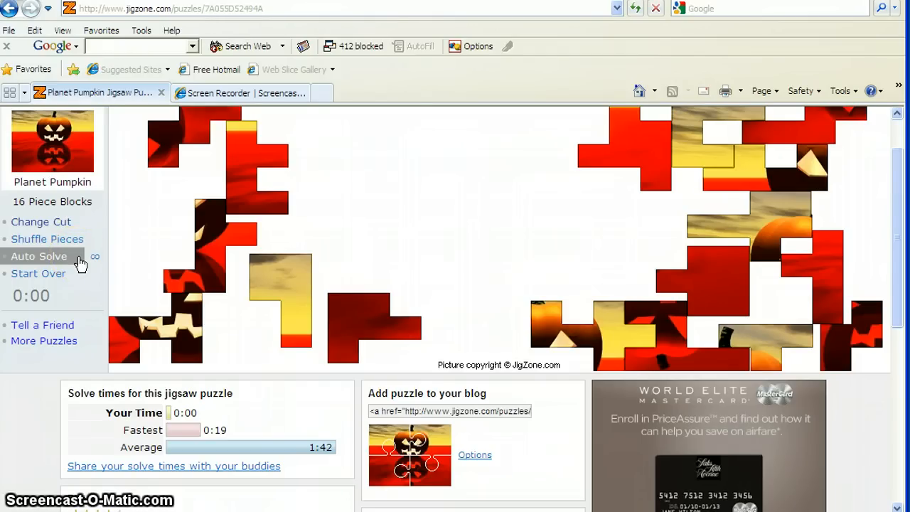
Run Auto Solve repeatedly until the 16-block pumpkin picture is complete
{"action": "left_click", "coordinate": [38, 256]}
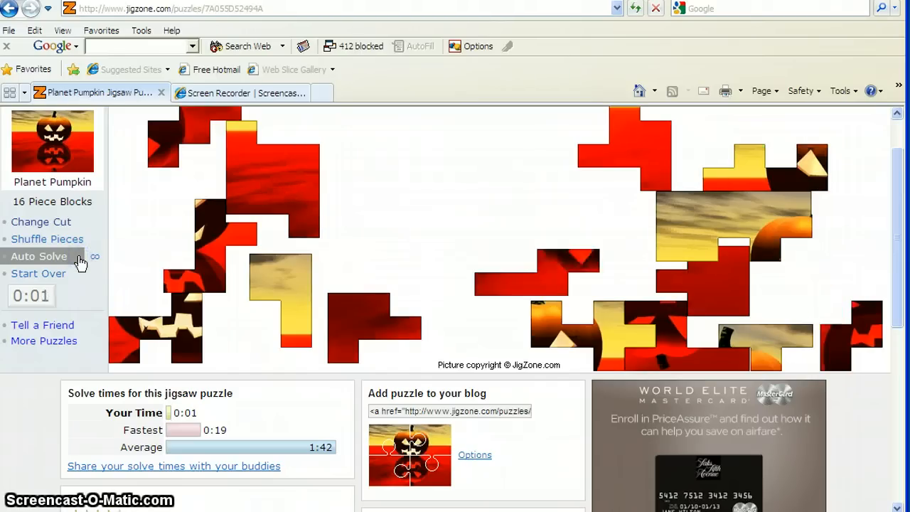
{"action": "left_click", "coordinate": [39, 256]}
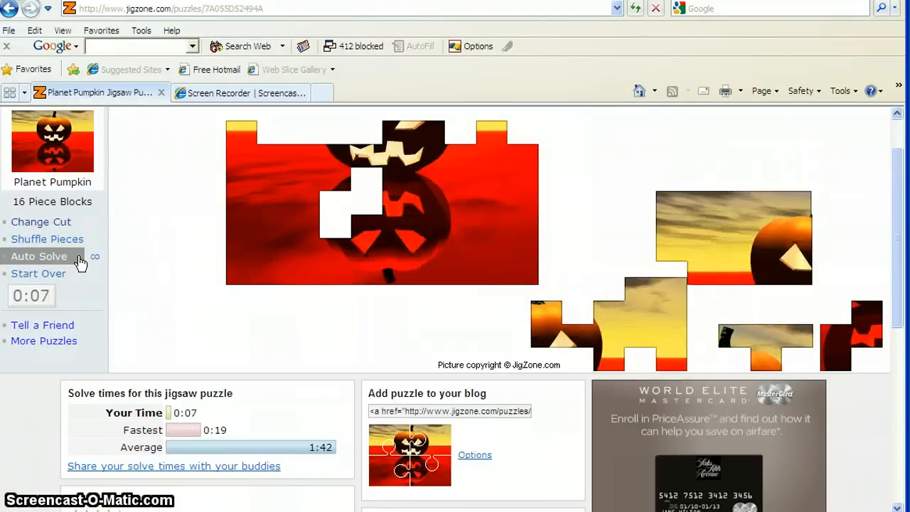
{"action": "left_click", "coordinate": [38, 256]}
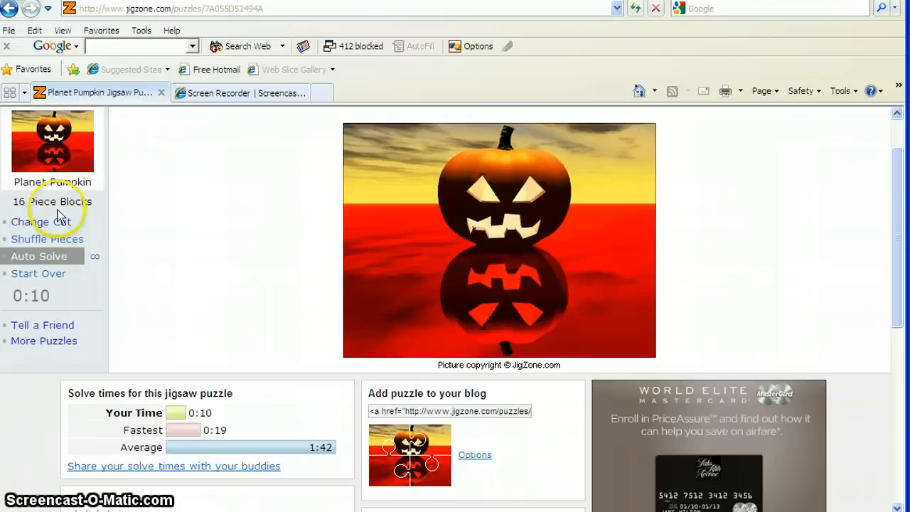
Switch to the 6 Piece Classic cut and confirm Start Over
{"action": "left_click", "coordinate": [35, 221]}
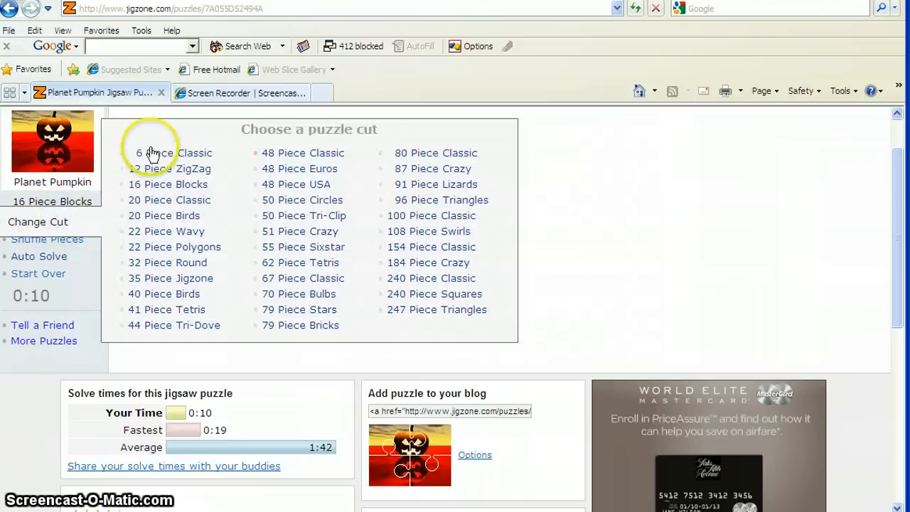
{"action": "left_click", "coordinate": [171, 153]}
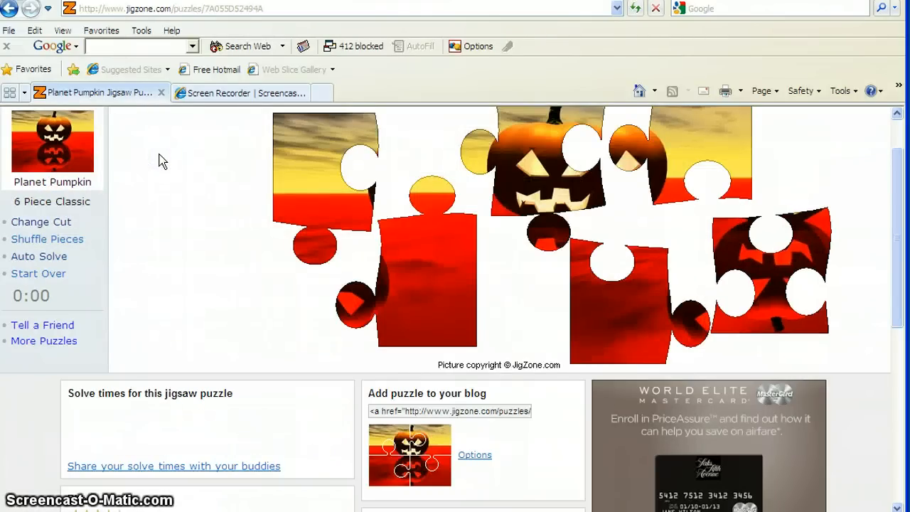
{"action": "scroll", "scroll_direction": "down", "scroll_amount": 3}
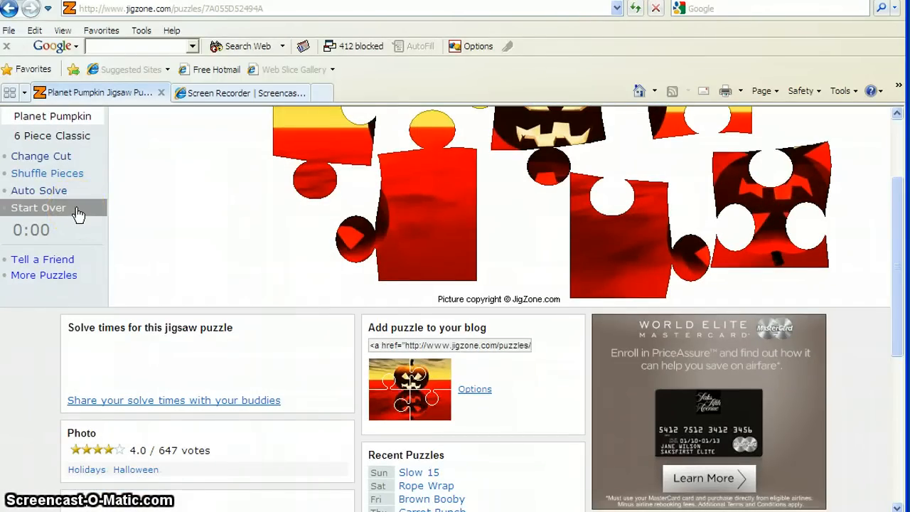
{"action": "left_click", "coordinate": [39, 208]}
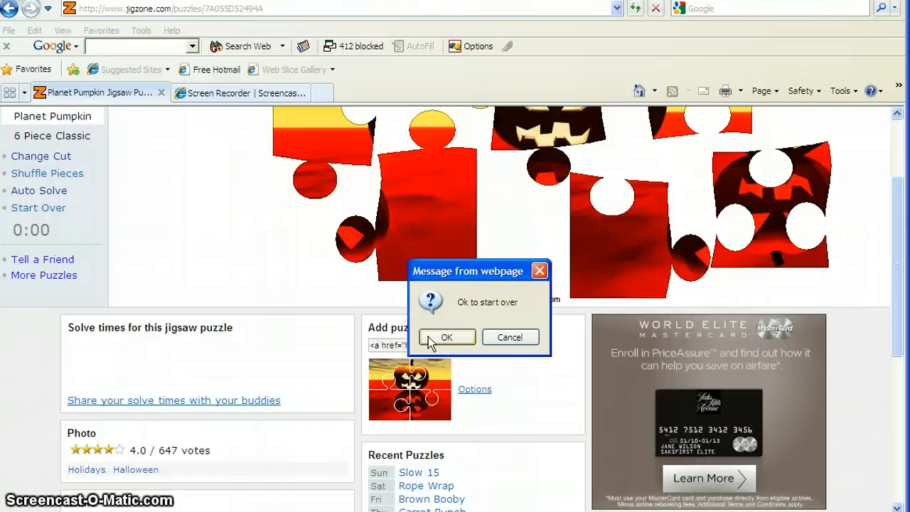
{"action": "left_click", "coordinate": [446, 338]}
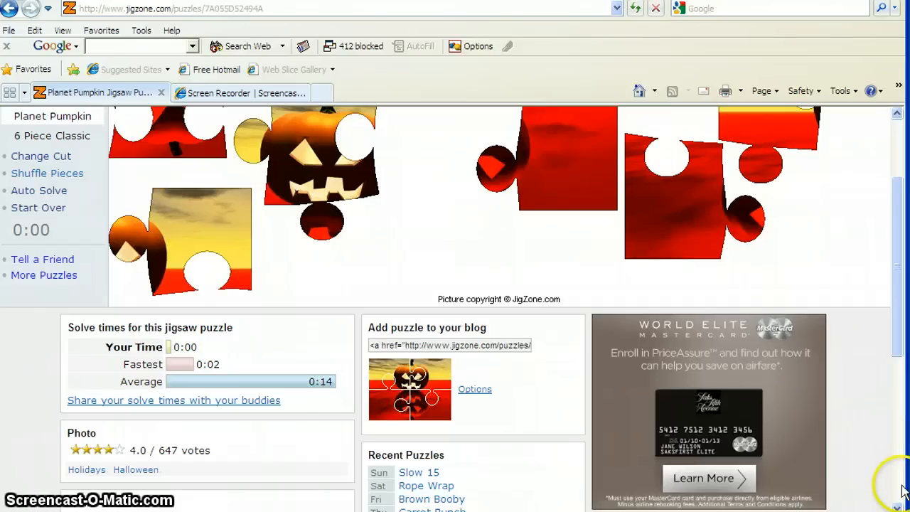
Scroll down past sharing and recent puzzles to the Puzzle Gallery categories
{"action": "scroll", "scroll_direction": "down", "scroll_amount": 3}
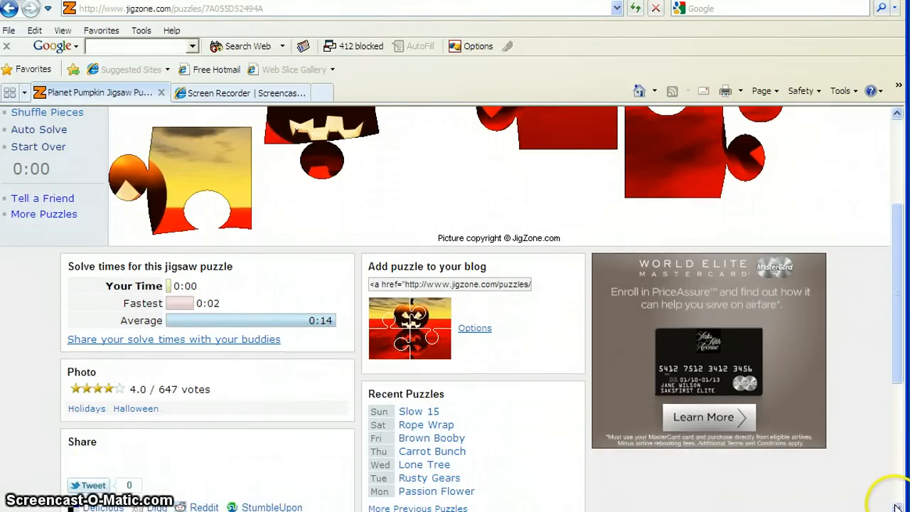
{"action": "scroll", "scroll_direction": "down", "scroll_amount": 3}
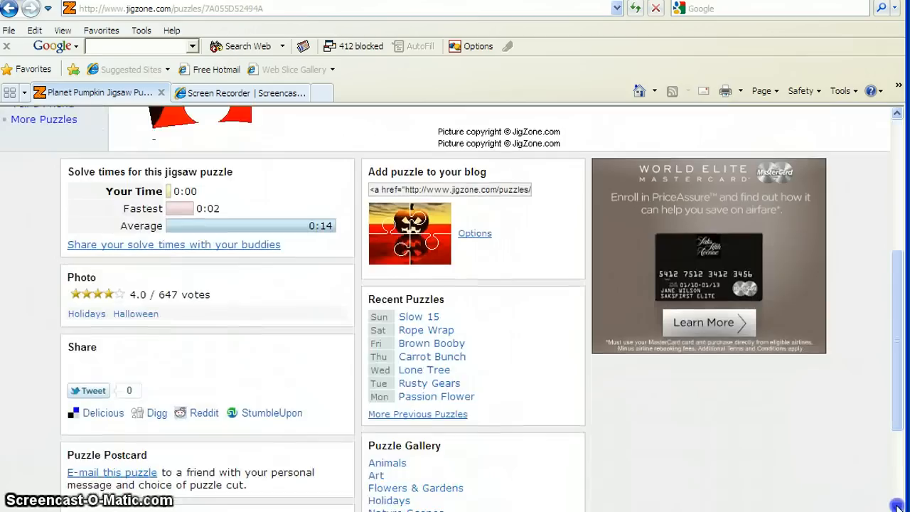
{"action": "scroll", "scroll_direction": "down", "scroll_amount": 3}
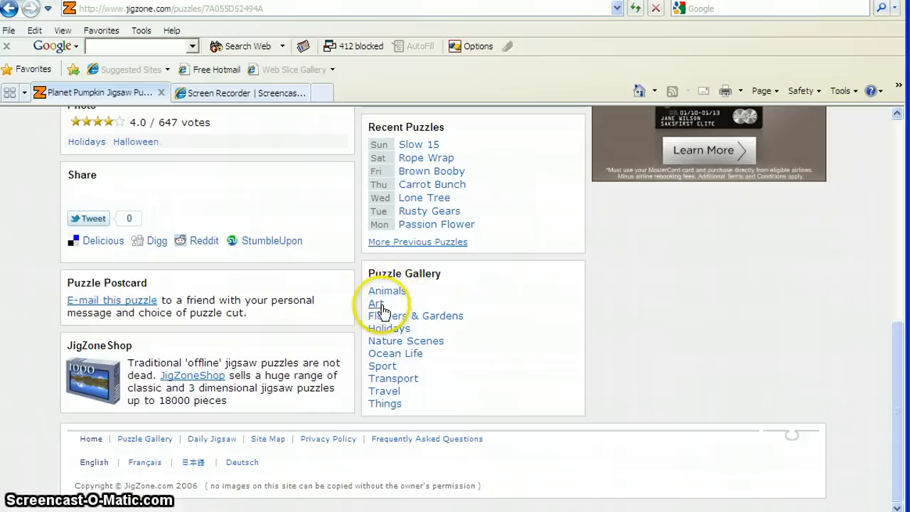
{"action": "mouse_move", "coordinate": [384, 323]}
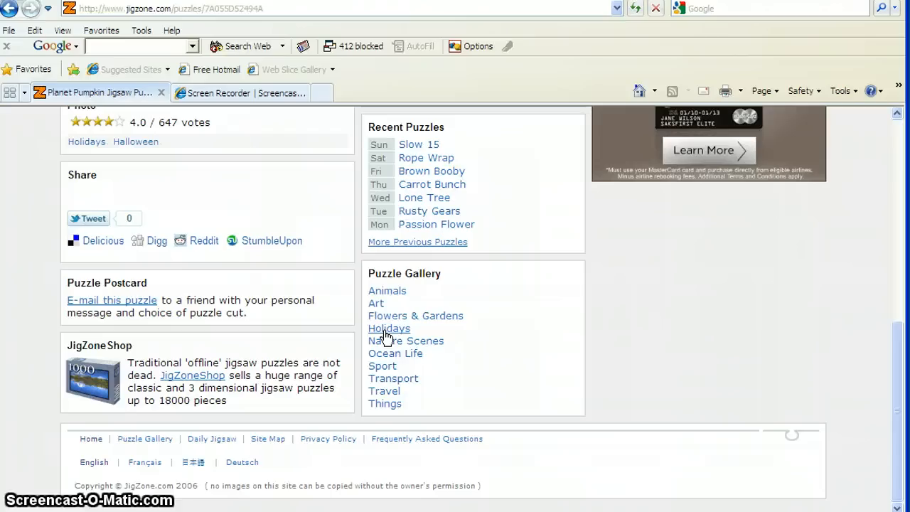
{"action": "mouse_move", "coordinate": [406, 340]}
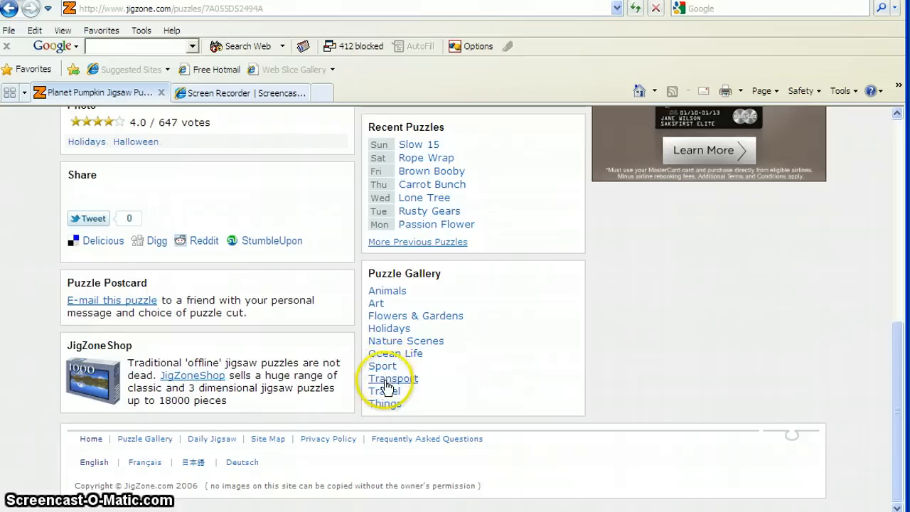
{"action": "mouse_move", "coordinate": [392, 391]}
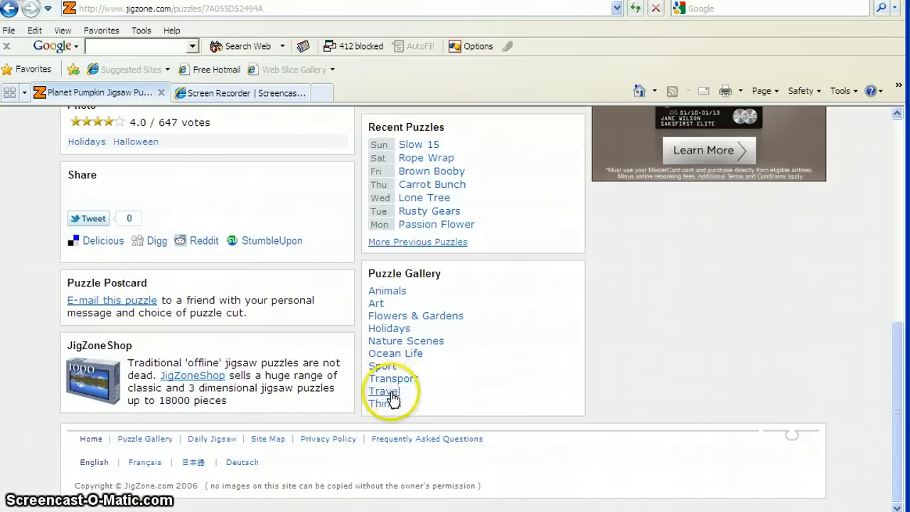
{"action": "mouse_move", "coordinate": [502, 382]}
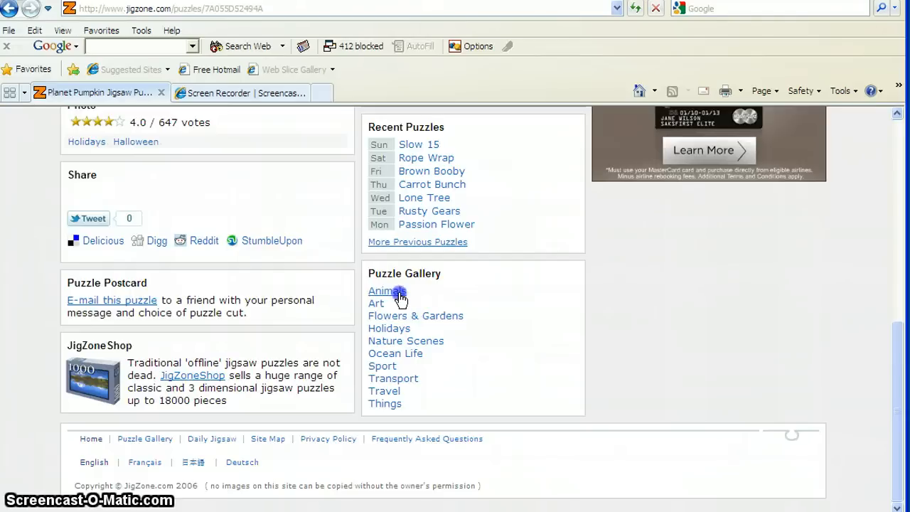
Open the Animals category from the Puzzle Gallery list
{"action": "left_click", "coordinate": [381, 290]}
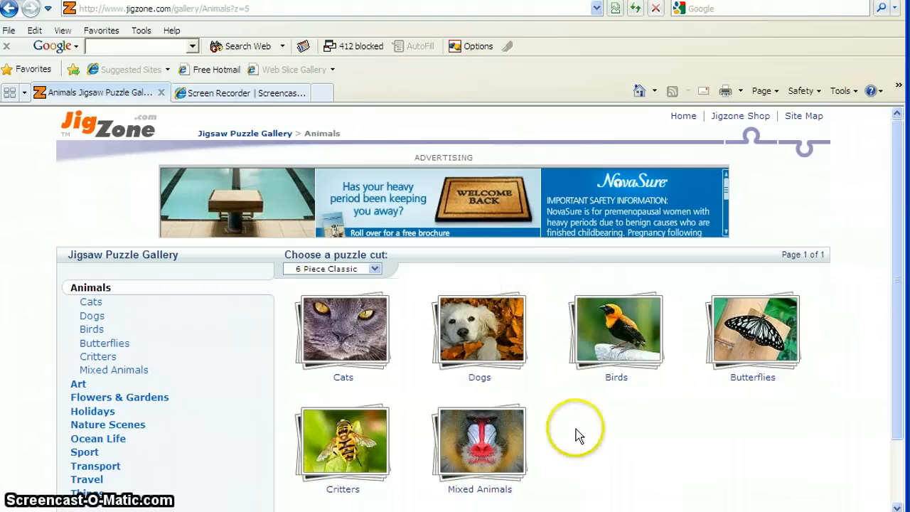
{"action": "mouse_move", "coordinate": [423, 387]}
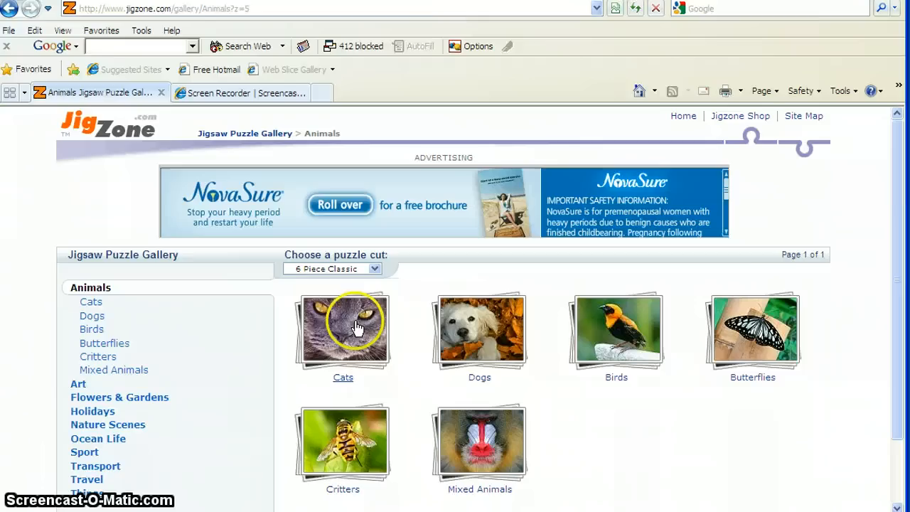
{"action": "mouse_move", "coordinate": [340, 393]}
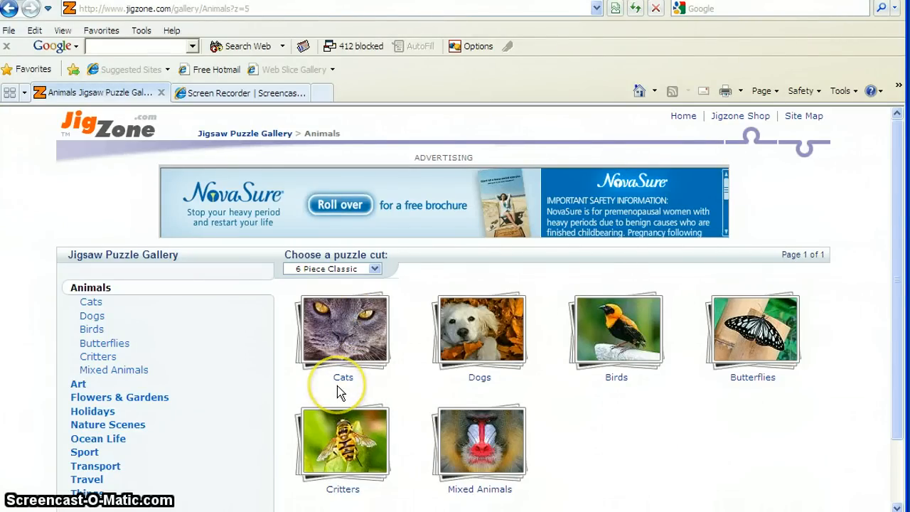
{"action": "mouse_move", "coordinate": [369, 384]}
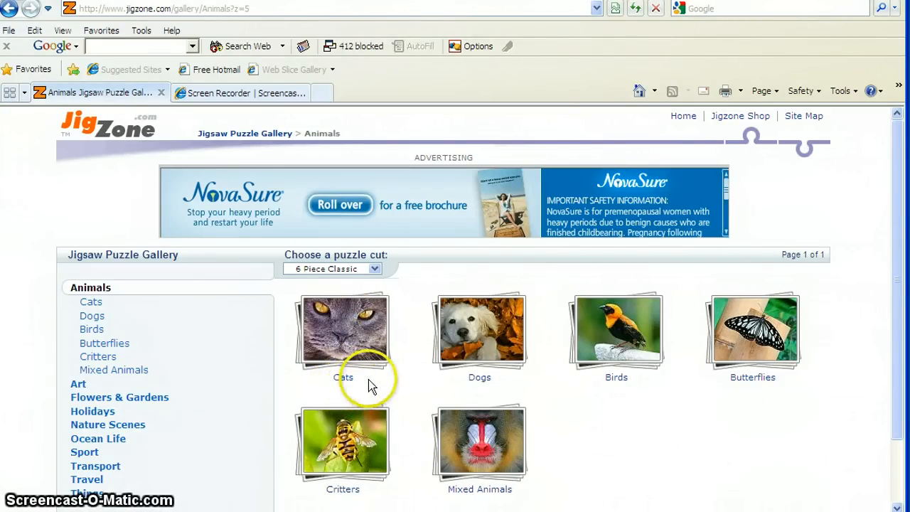
{"action": "mouse_move", "coordinate": [475, 391]}
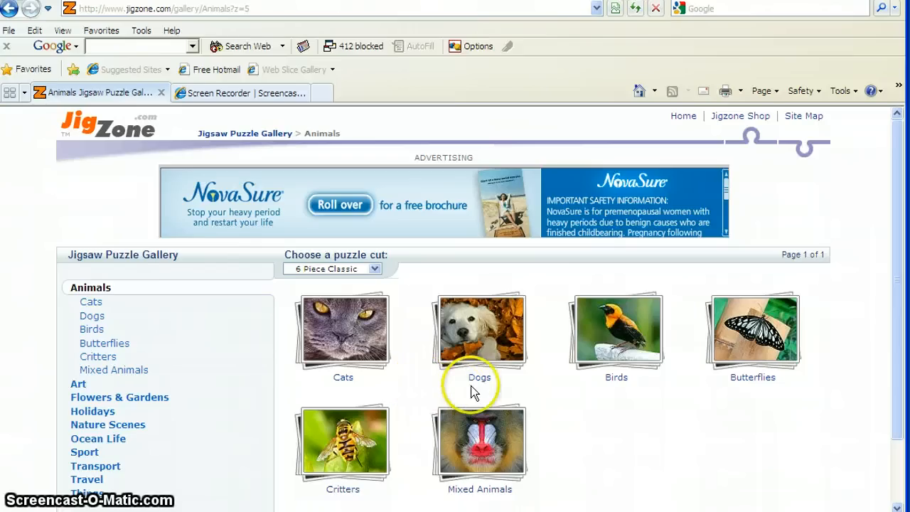
{"action": "mouse_move", "coordinate": [579, 398]}
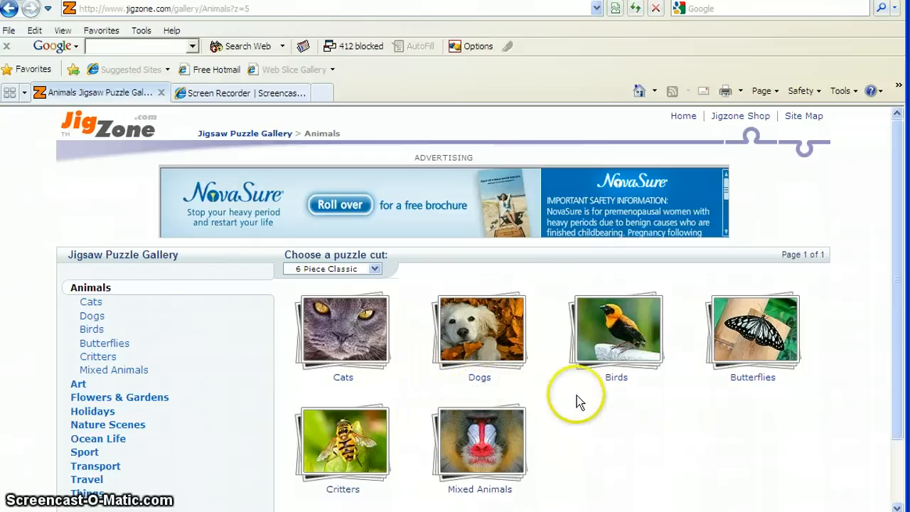
{"action": "mouse_move", "coordinate": [689, 405]}
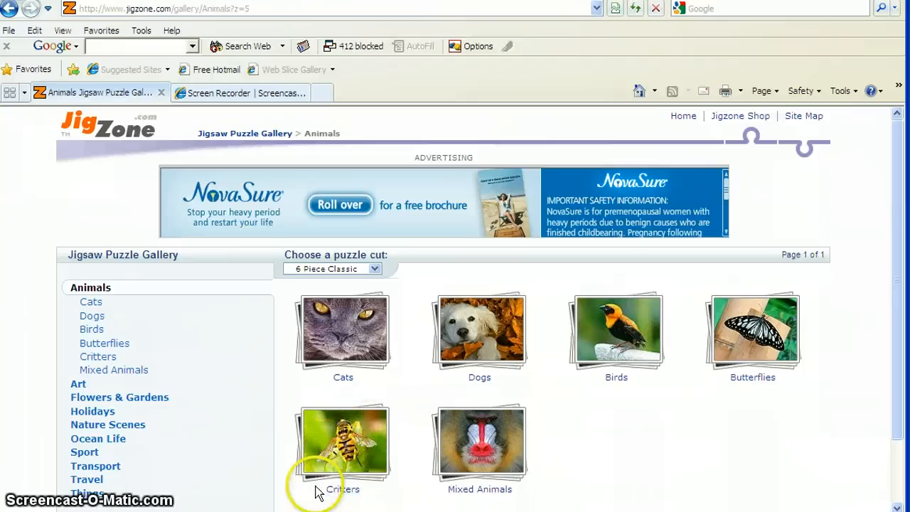
{"action": "mouse_move", "coordinate": [331, 502]}
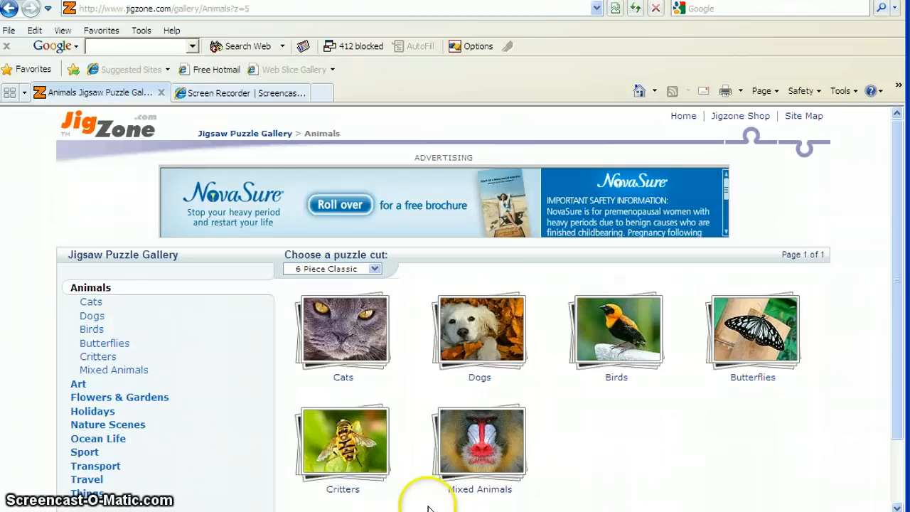
{"action": "mouse_move", "coordinate": [587, 412]}
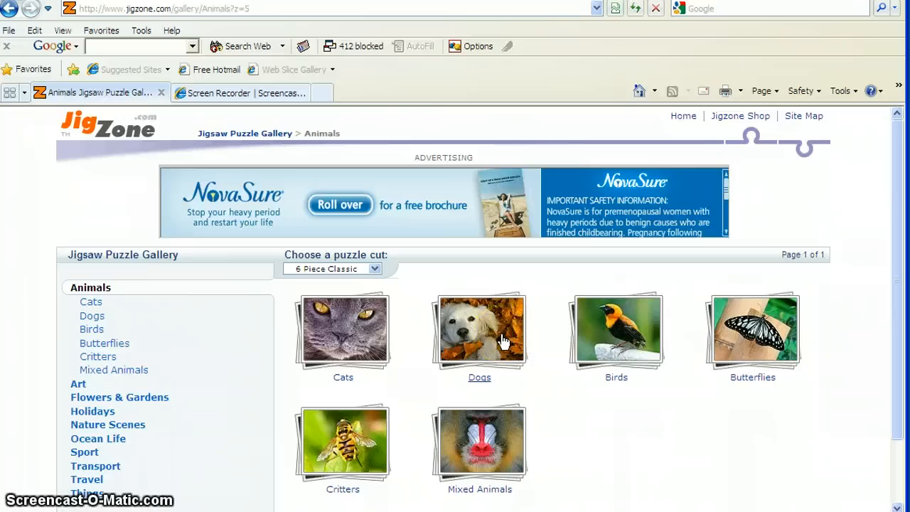
{"action": "left_click", "coordinate": [92, 316]}
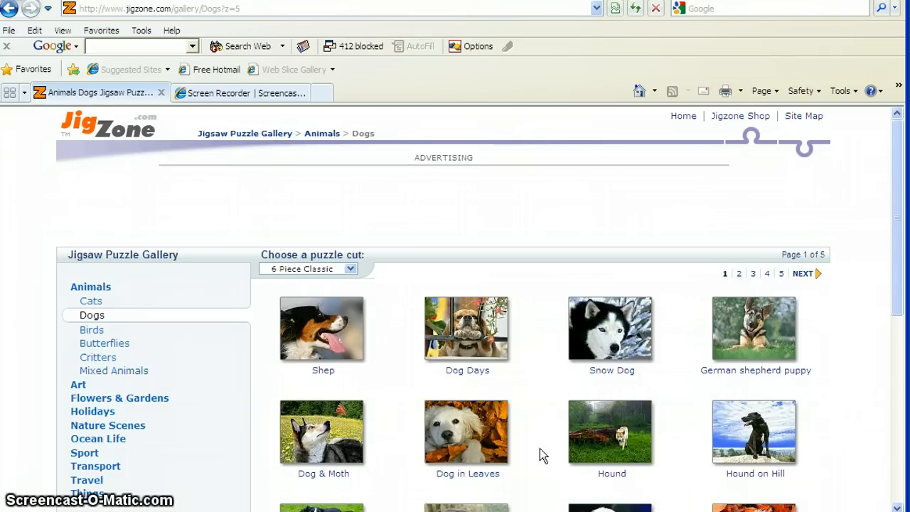
{"action": "mouse_move", "coordinate": [508, 377]}
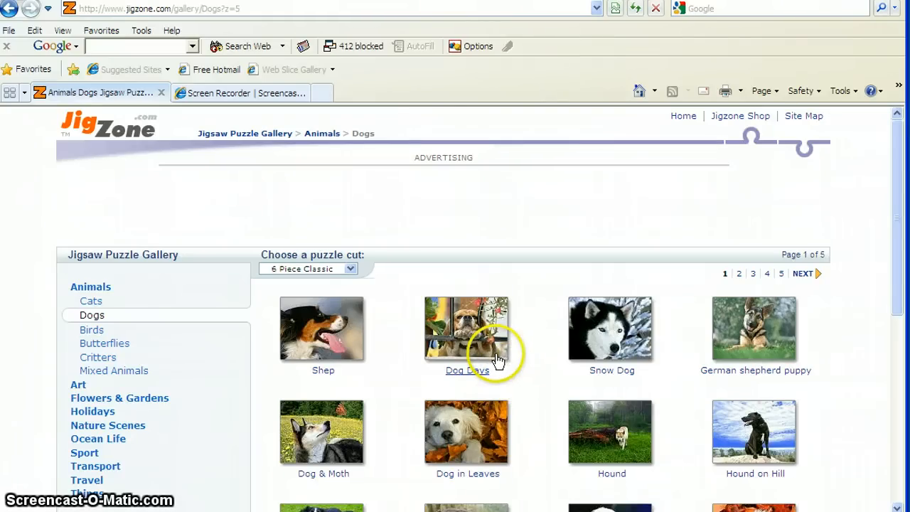
{"action": "mouse_move", "coordinate": [569, 320]}
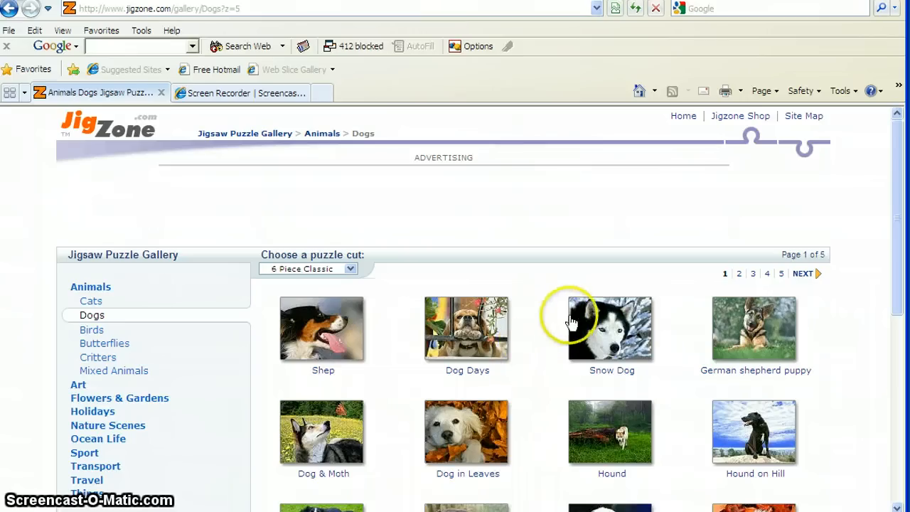
{"action": "mouse_move", "coordinate": [611, 334]}
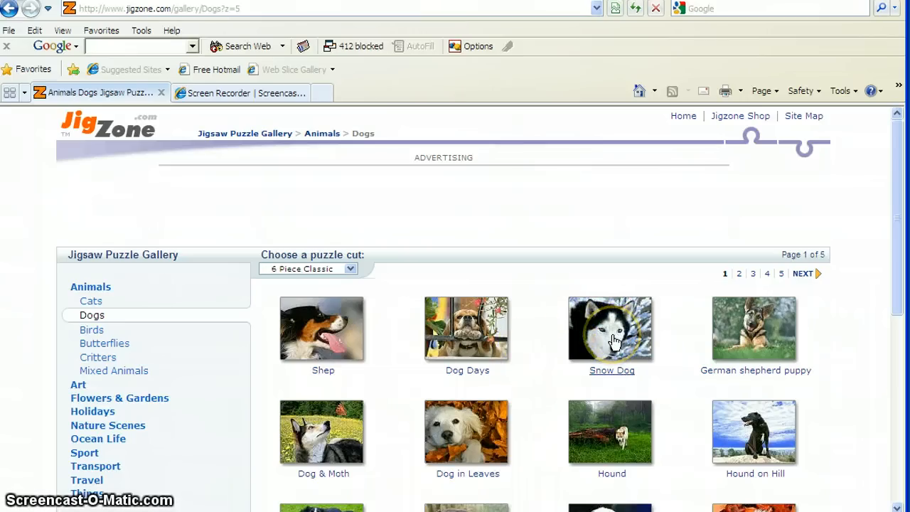
Load the Snow Dog puzzle from the Dogs gallery
{"action": "left_click", "coordinate": [611, 328]}
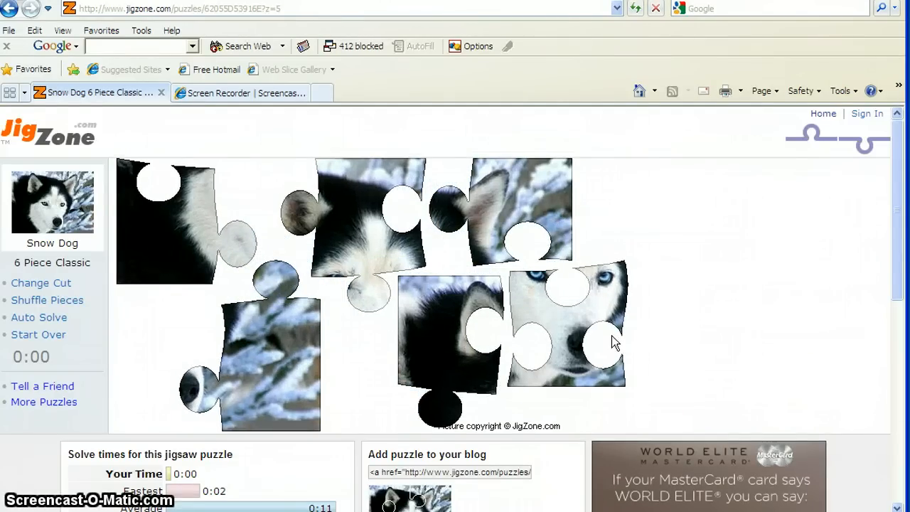
{"action": "mouse_move", "coordinate": [138, 260]}
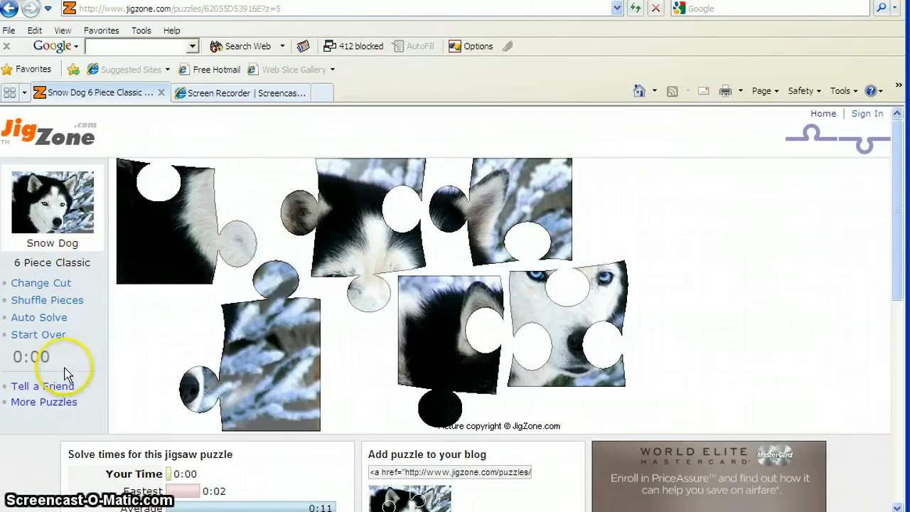
{"action": "mouse_move", "coordinate": [110, 341]}
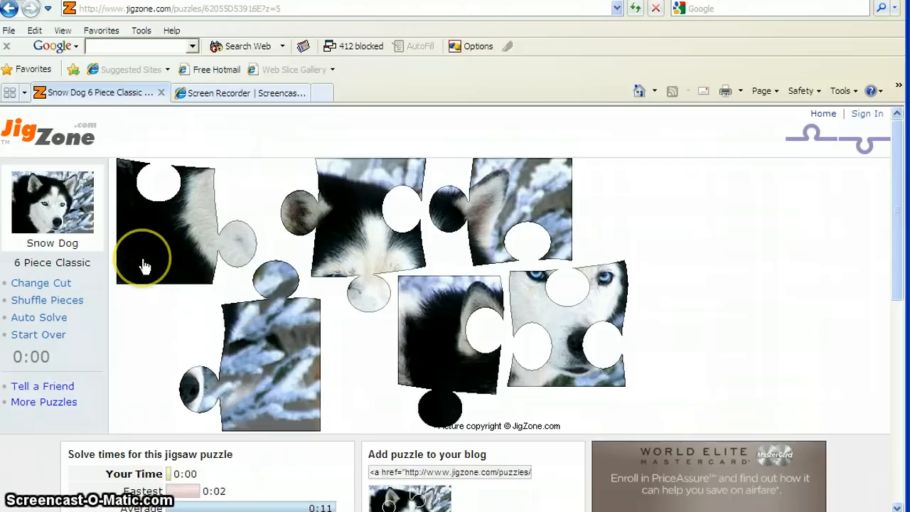
{"action": "mouse_move", "coordinate": [146, 256]}
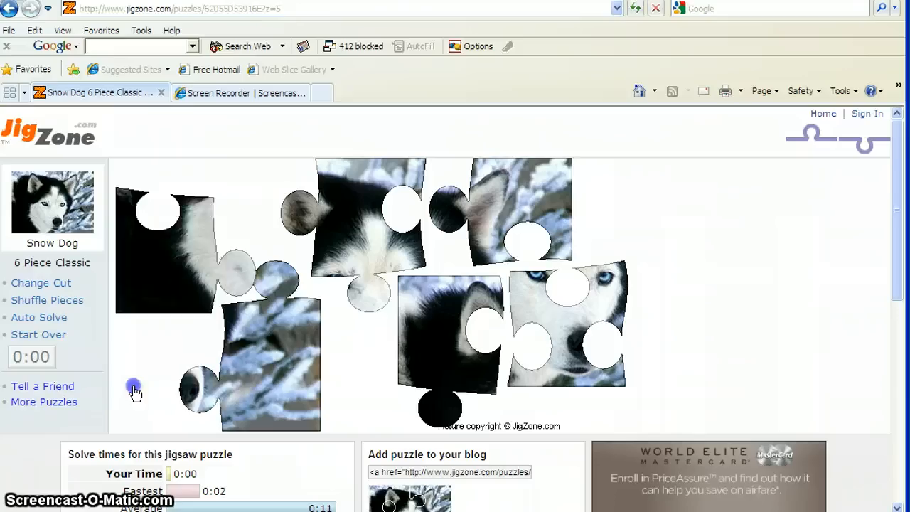
Join the fur, snowy branches and cheek pieces into the husky's lower half
{"action": "left_click_drag", "start_coordinate": [135, 389], "coordinate": [206, 362]}
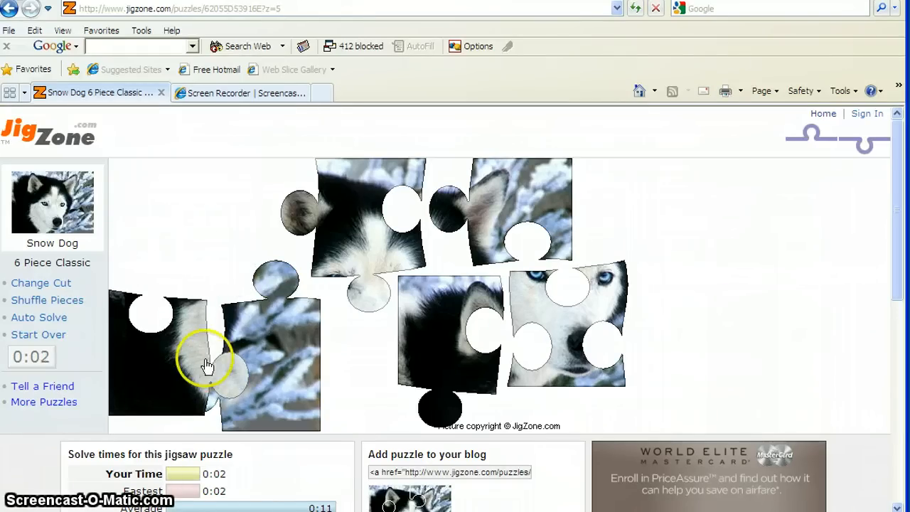
{"action": "left_click_drag", "start_coordinate": [206, 367], "coordinate": [334, 327]}
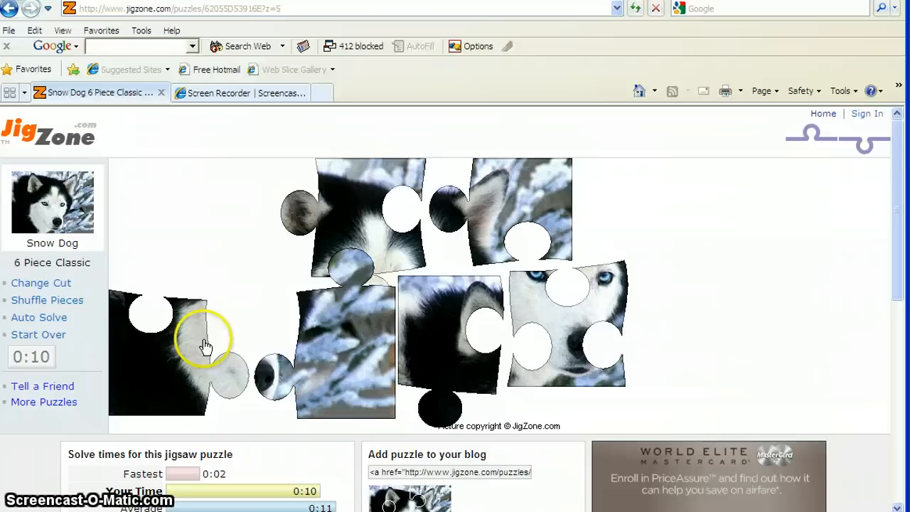
{"action": "left_click_drag", "start_coordinate": [206, 346], "coordinate": [275, 406]}
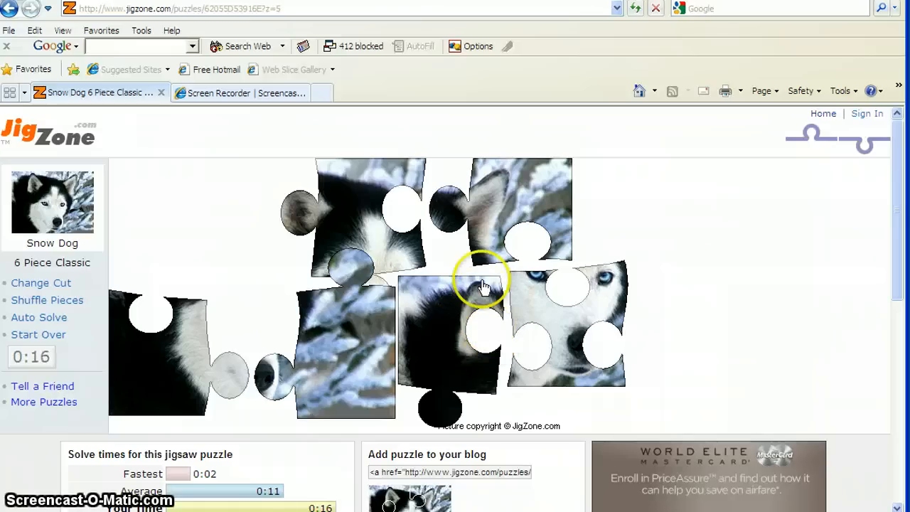
{"action": "mouse_move", "coordinate": [446, 333]}
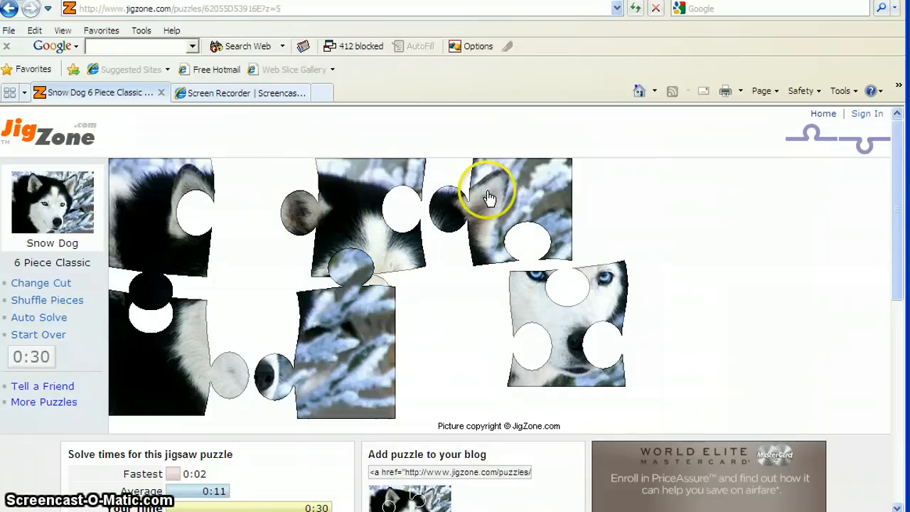
{"action": "mouse_move", "coordinate": [340, 169]}
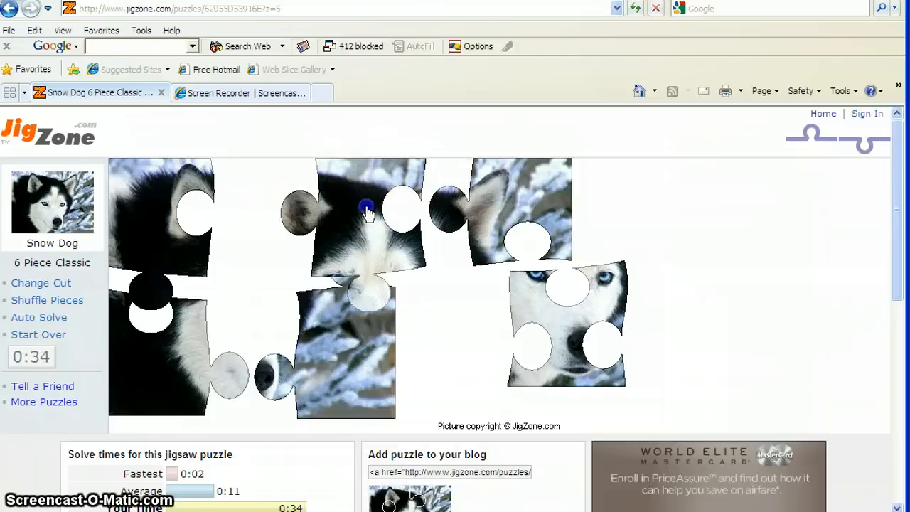
Build the ears-and-forehead top row, join both halves, and add the eyes-and-nose piece
{"action": "left_click_drag", "start_coordinate": [366, 210], "coordinate": [263, 195]}
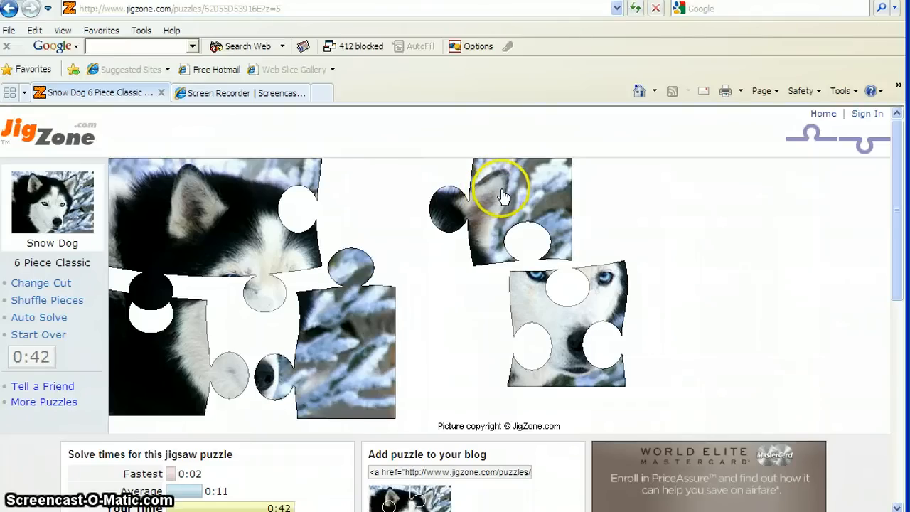
{"action": "left_click_drag", "start_coordinate": [502, 188], "coordinate": [354, 152]}
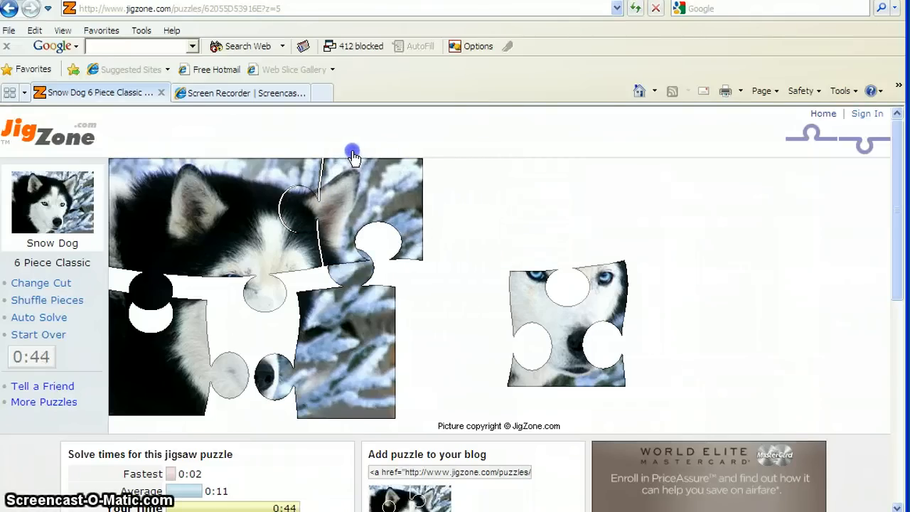
{"action": "left_click_drag", "start_coordinate": [353, 154], "coordinate": [356, 356]}
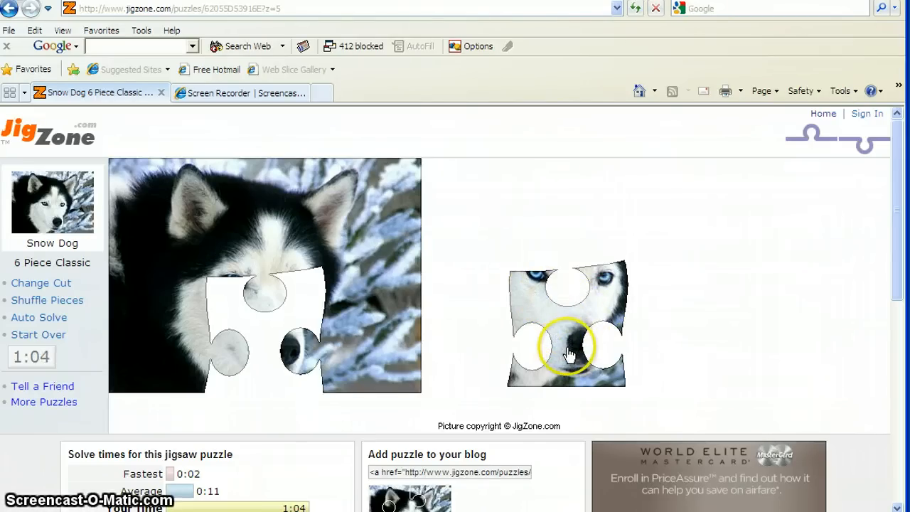
{"action": "left_click_drag", "start_coordinate": [567, 348], "coordinate": [327, 348]}
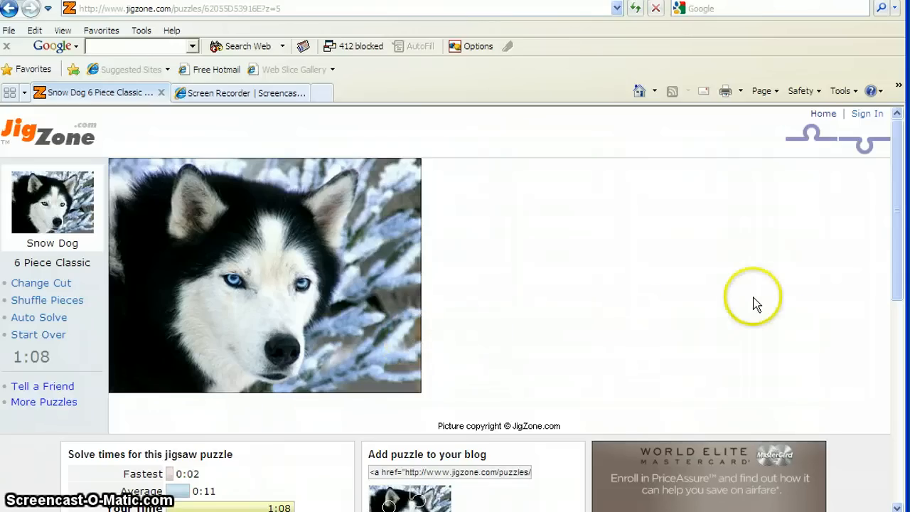
{"action": "mouse_move", "coordinate": [896, 505]}
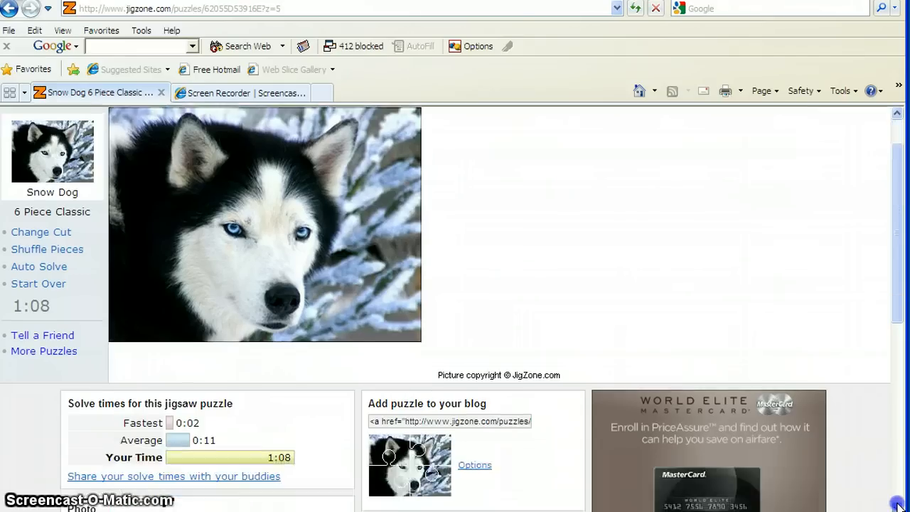
Scroll down the Snow Dog page to reveal the Puzzle Gallery categories
{"action": "scroll", "scroll_direction": "down", "scroll_amount": 3}
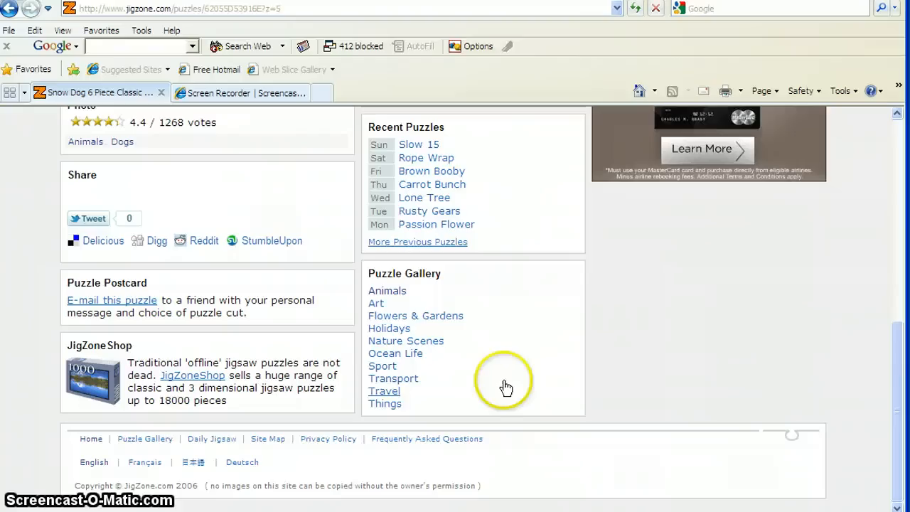
{"action": "mouse_move", "coordinate": [400, 342]}
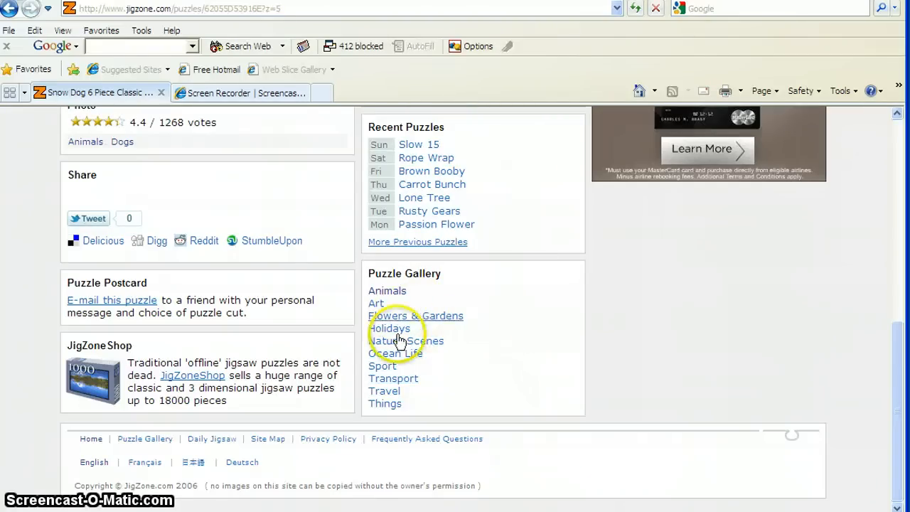
{"action": "mouse_move", "coordinate": [387, 290]}
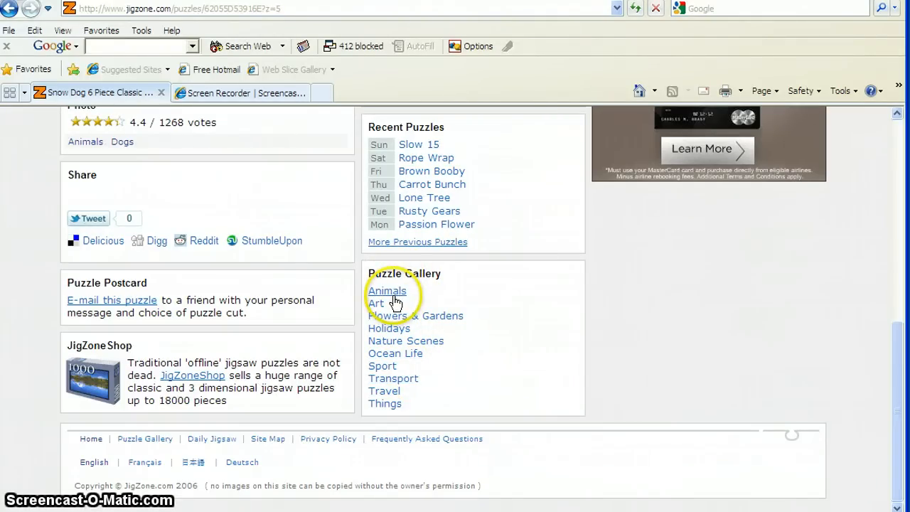
Browse Animals, then Mixed Animals, and open the Tiger on snow 6-piece puzzle
{"action": "left_click", "coordinate": [386, 291]}
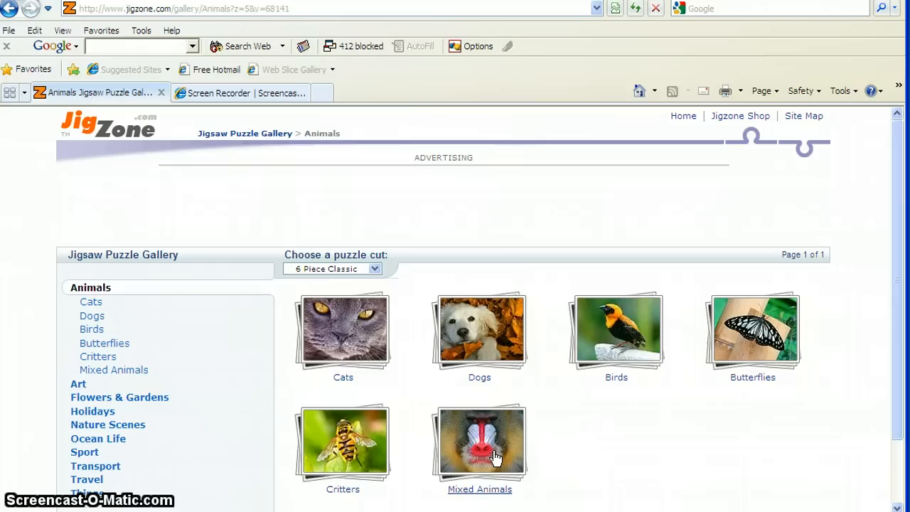
{"action": "left_click", "coordinate": [479, 441]}
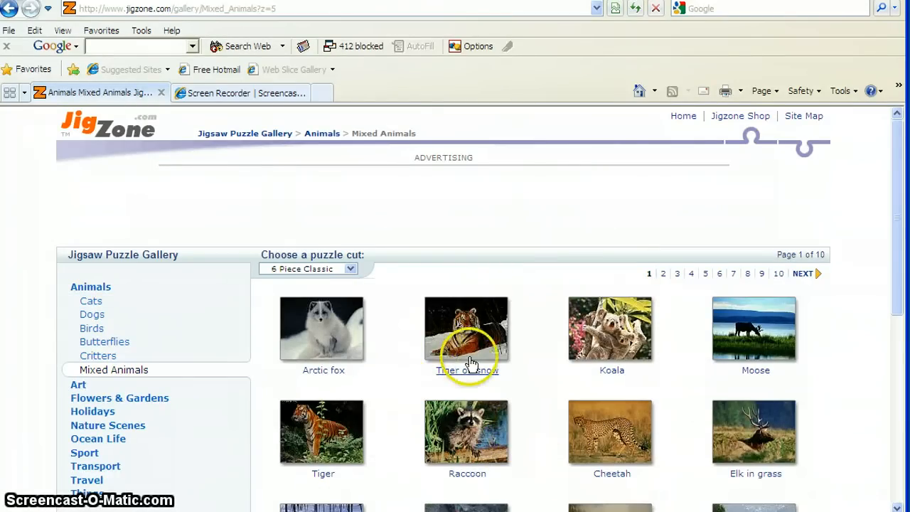
{"action": "left_click", "coordinate": [466, 329]}
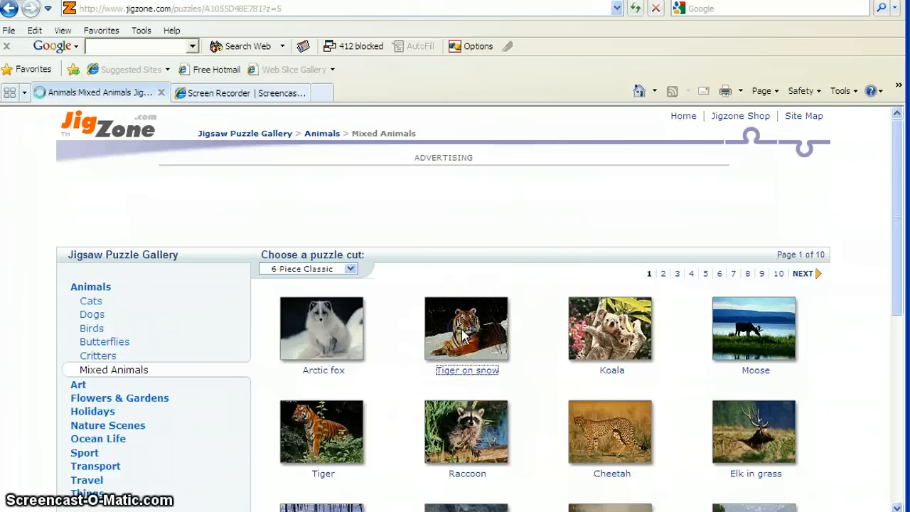
{"action": "left_click", "coordinate": [467, 328]}
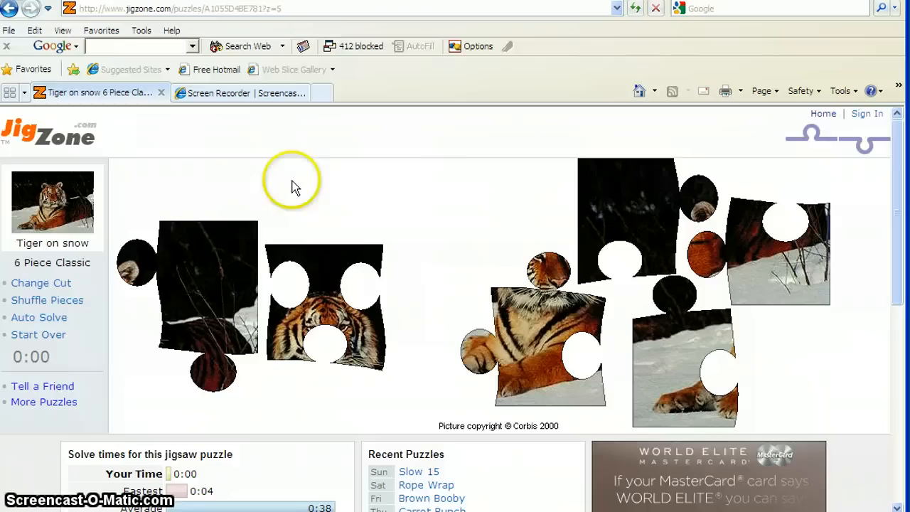
{"action": "mouse_move", "coordinate": [203, 206]}
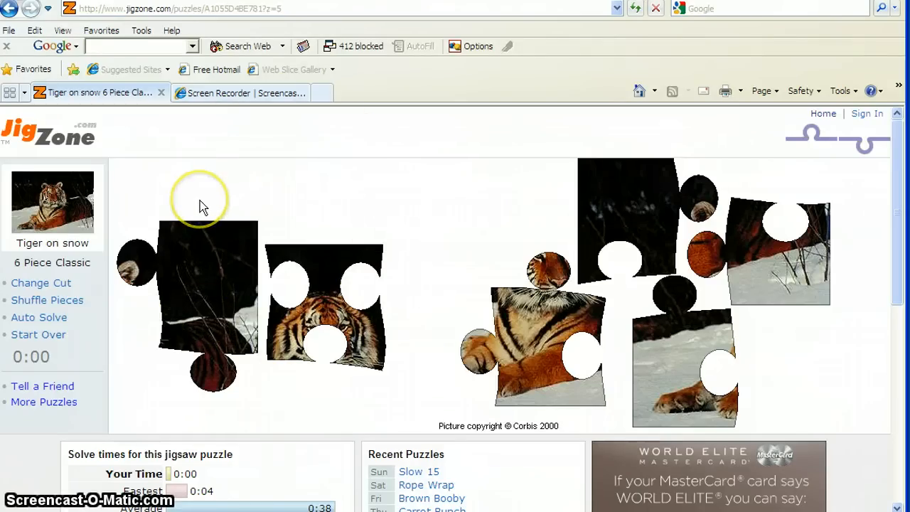